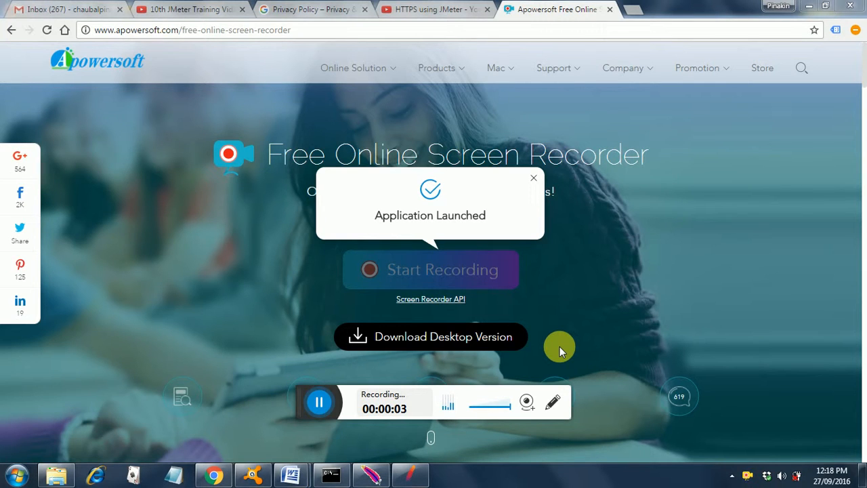
mouse_move(437, 467)
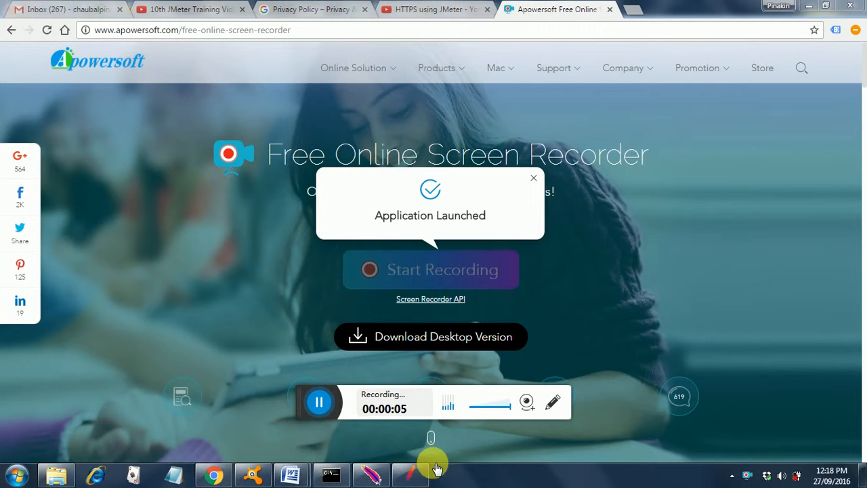
mouse_move(410, 472)
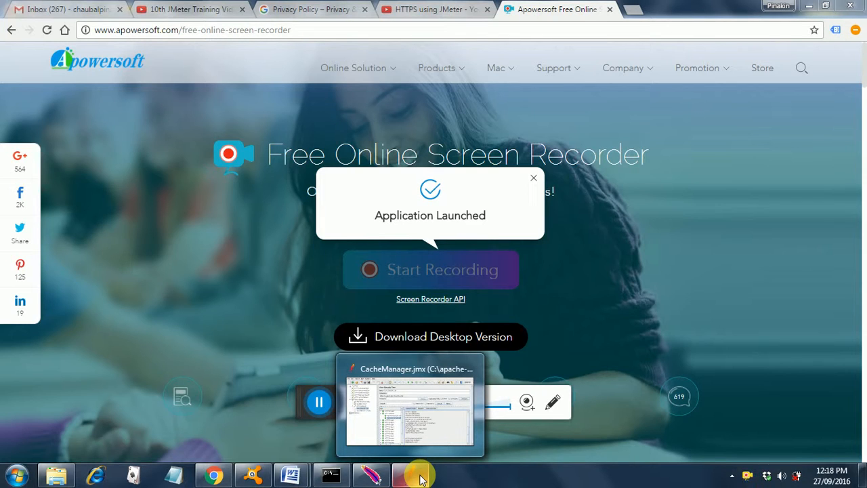
Step: Close CacheManager.jmx in both the JMeter 3.0 and 2.11 windows, answering the save prompt
click(411, 404)
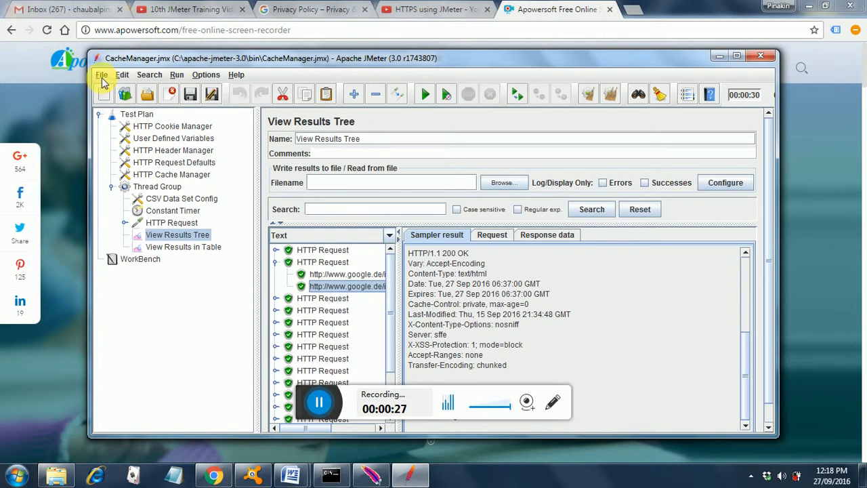
click(101, 75)
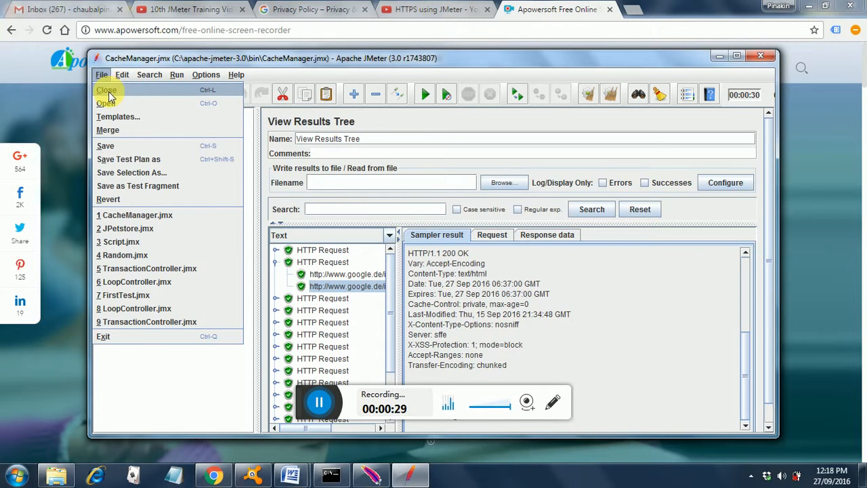
click(107, 90)
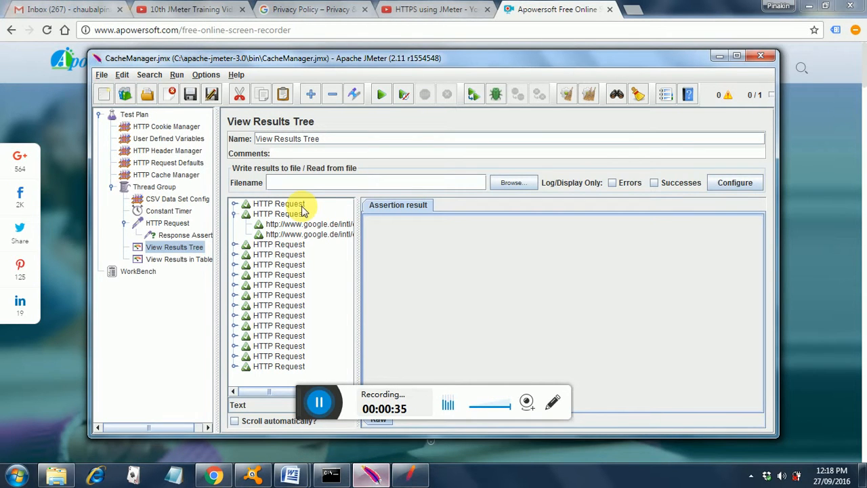
click(102, 74)
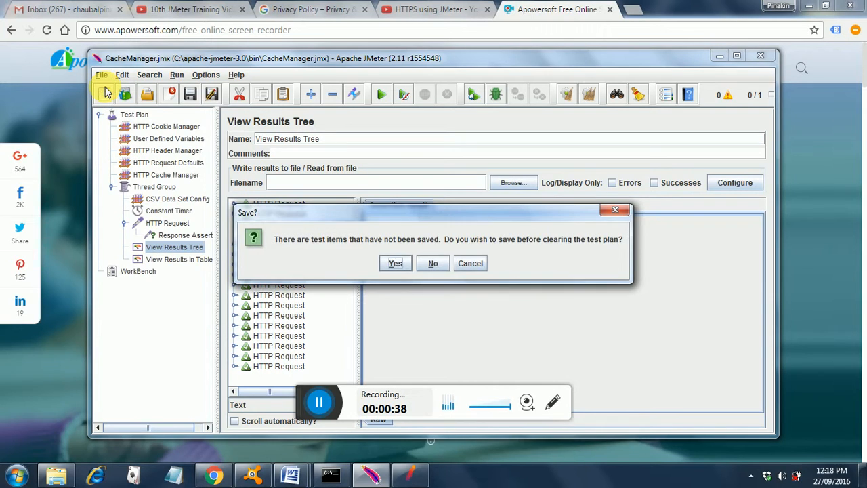
mouse_move(395, 262)
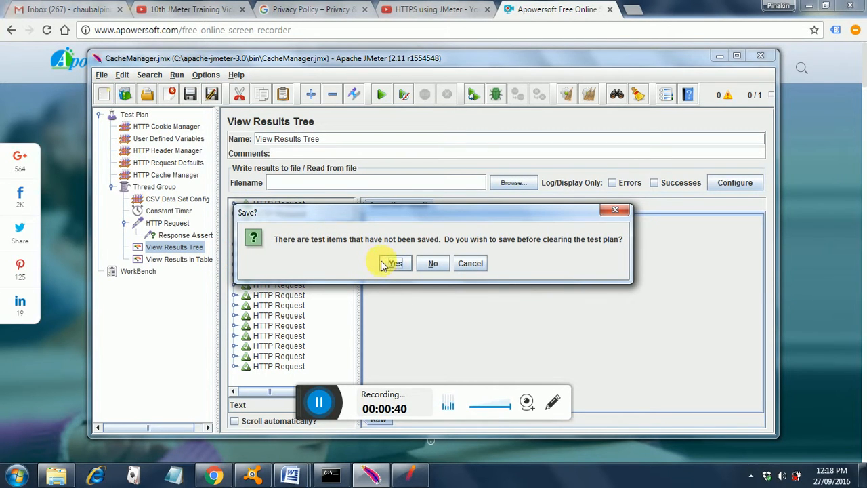
mouse_move(393, 263)
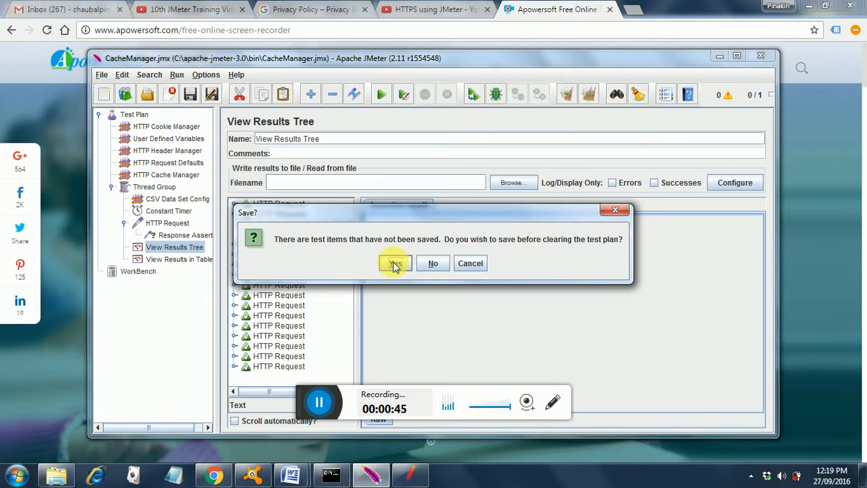
click(394, 263)
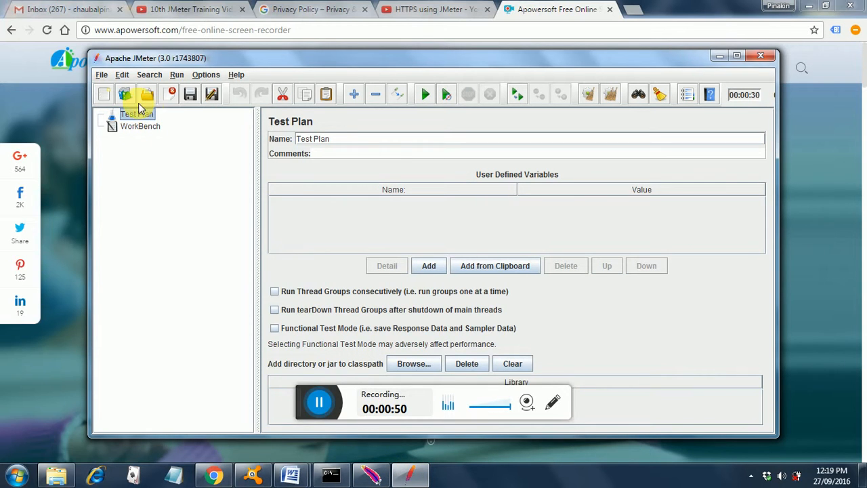
Step: Reopen CacheManager.jmx from the recent files list in JMeter 3.0 and 2.11
click(100, 74)
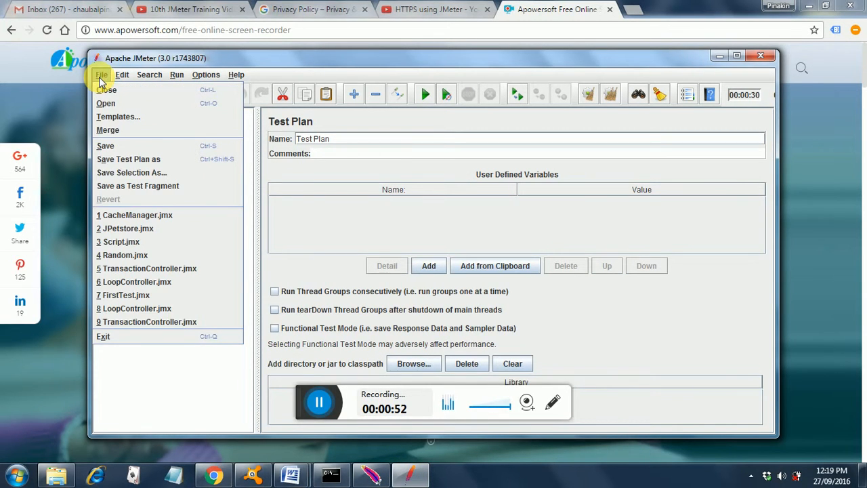
mouse_move(136, 215)
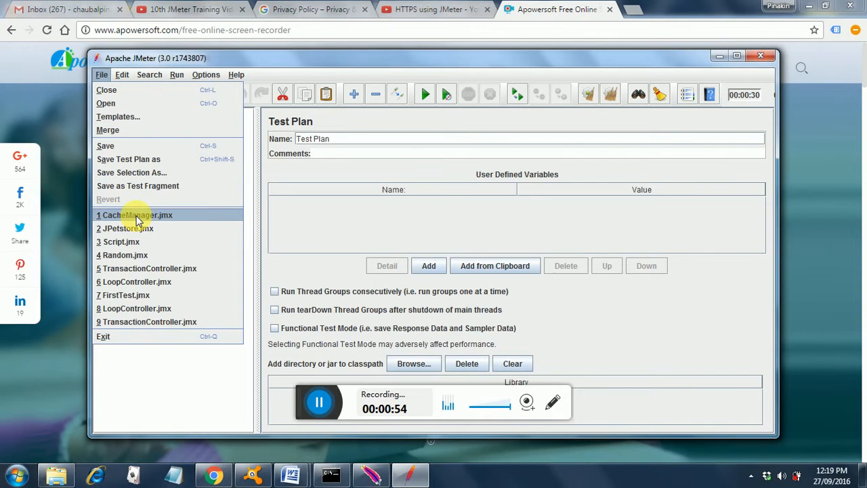
click(134, 215)
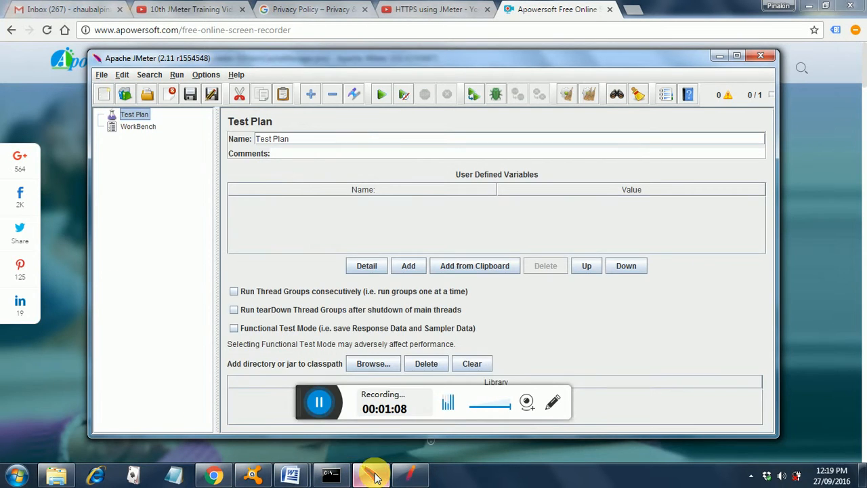
mouse_move(100, 74)
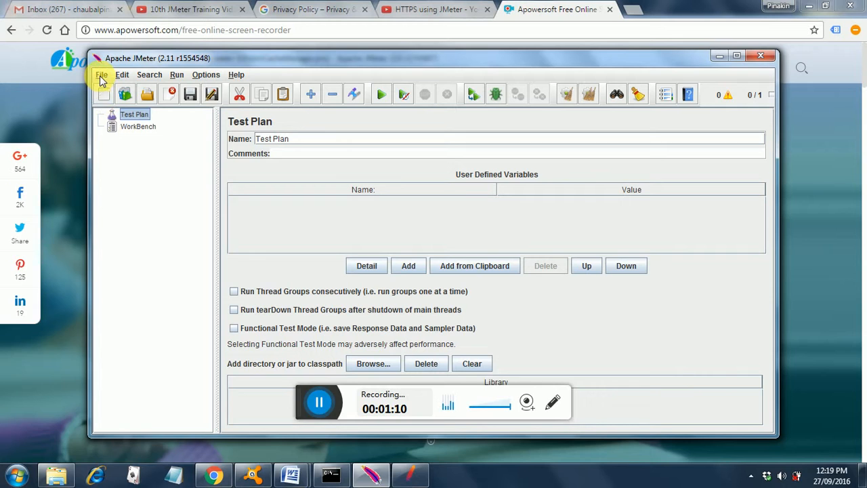
click(101, 74)
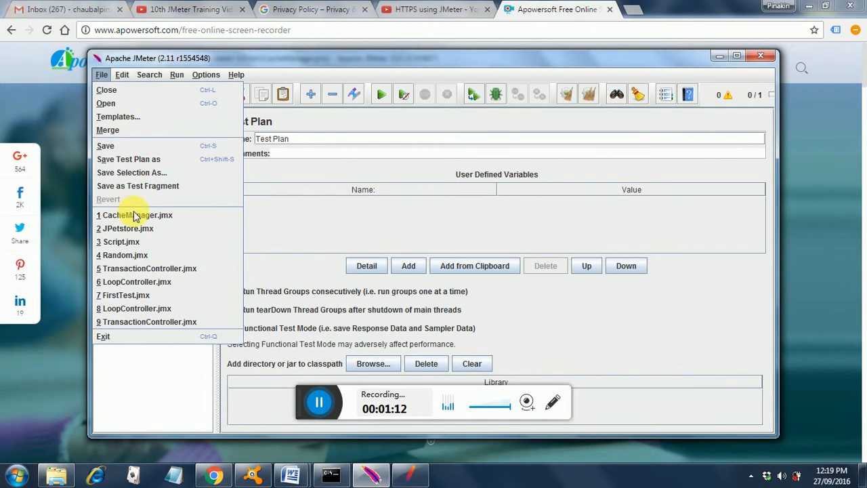
click(135, 215)
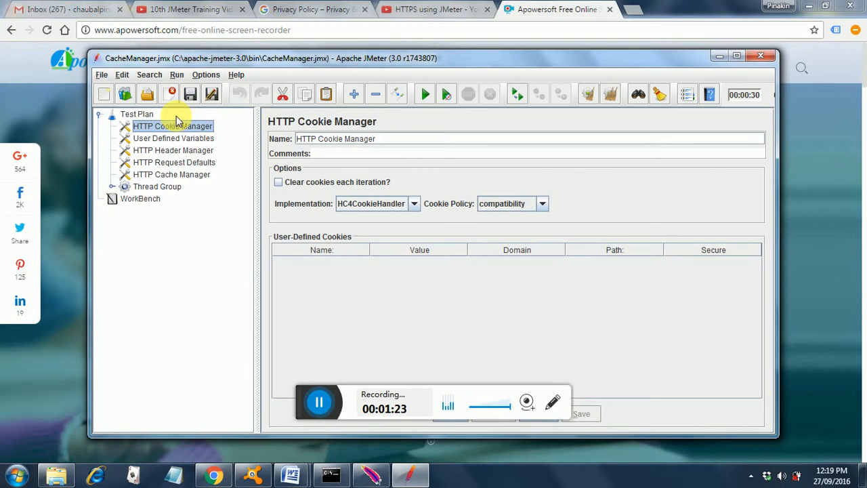
mouse_move(261, 71)
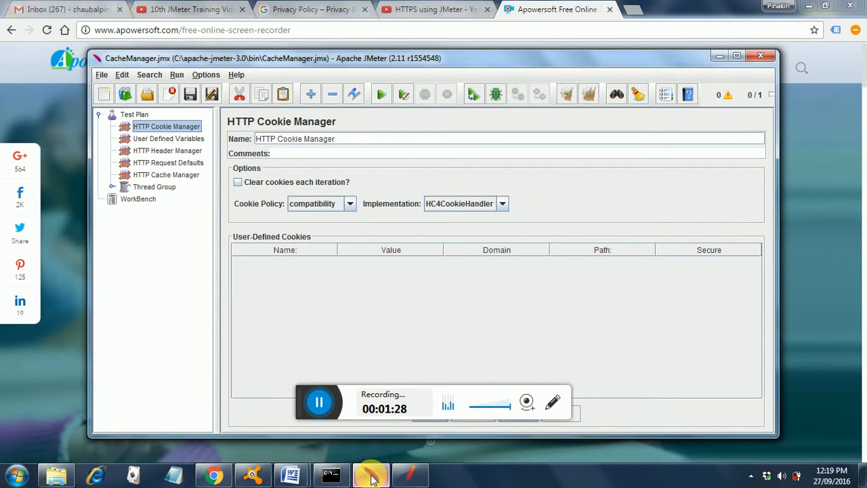
mouse_move(327, 300)
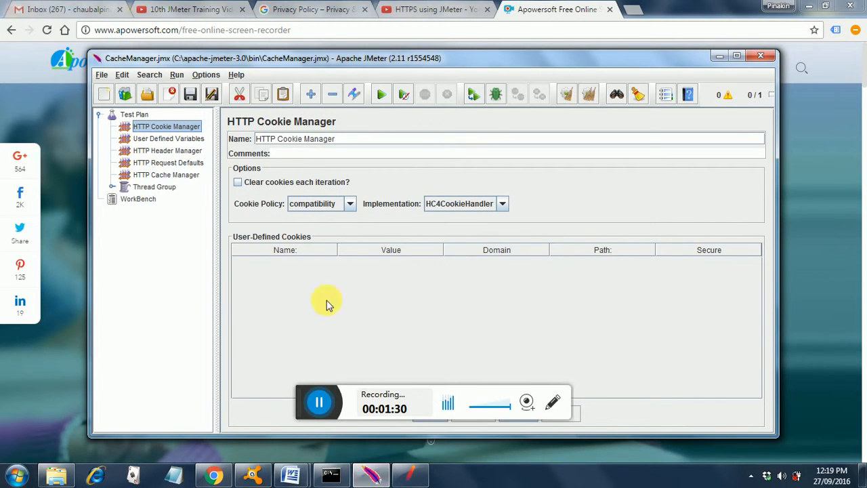
mouse_move(284, 73)
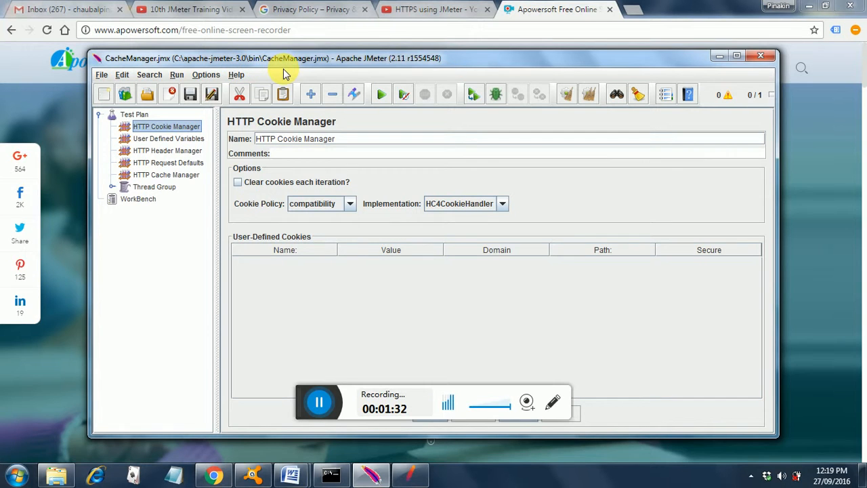
mouse_move(318, 65)
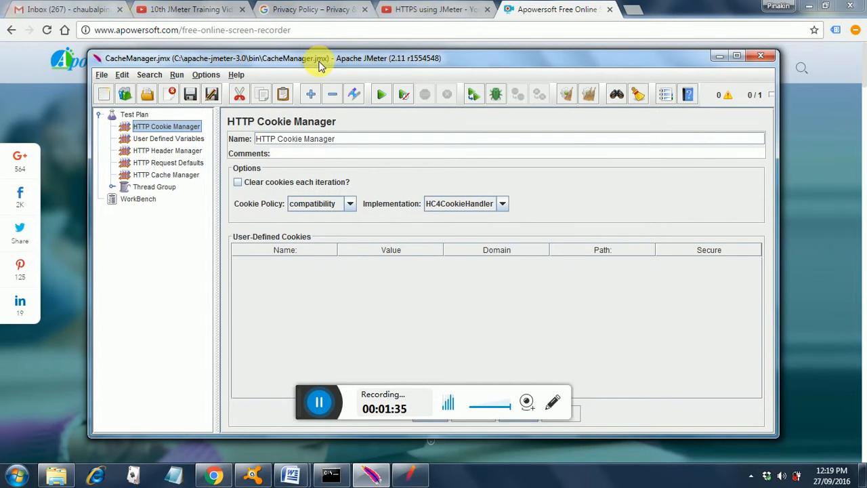
mouse_move(395, 61)
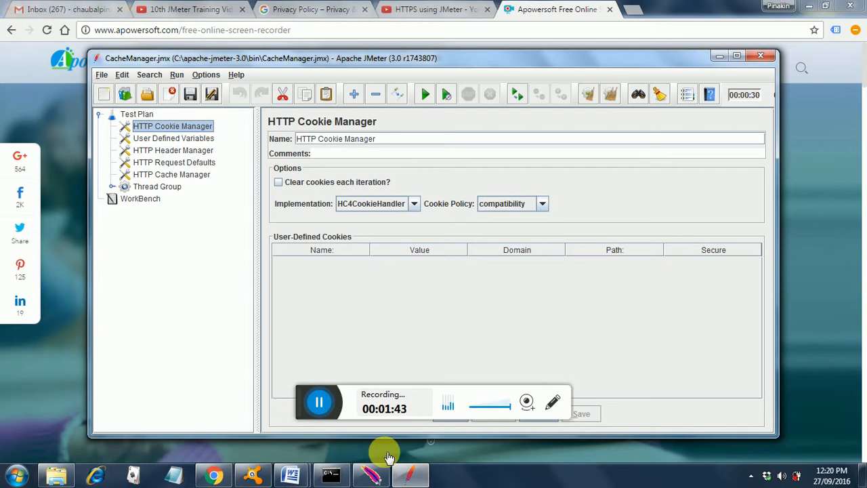
mouse_move(193, 301)
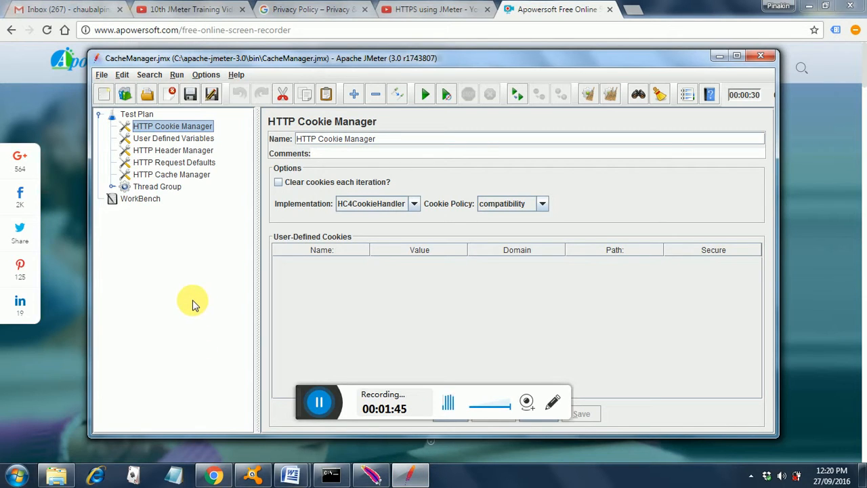
mouse_move(175, 152)
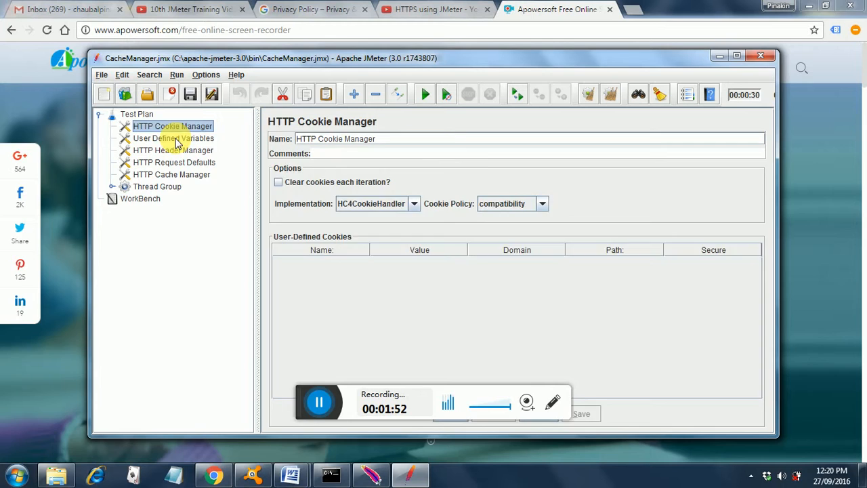
Step: Browse variables, Header Manager and Request Defaults, ending on the HTTP Cache Manager settings
click(174, 138)
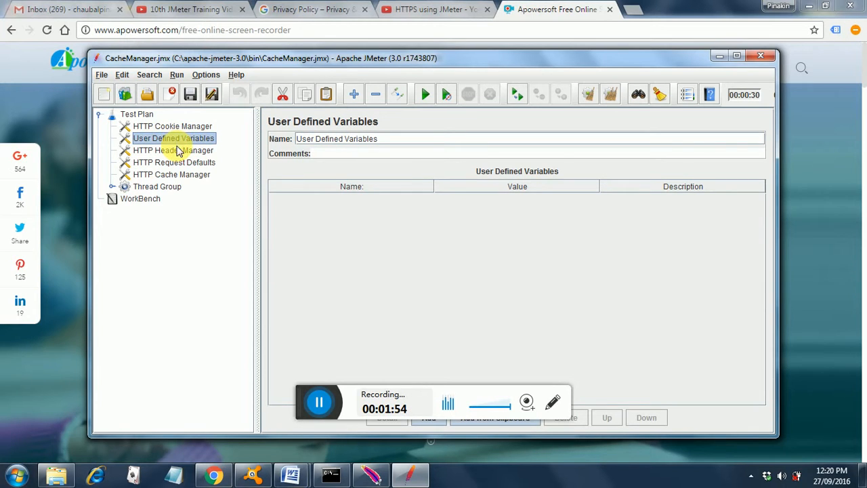
click(172, 149)
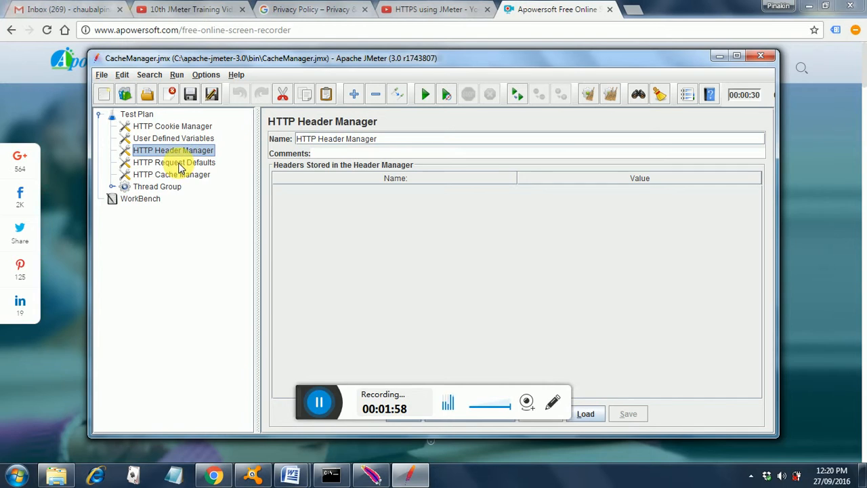
click(174, 162)
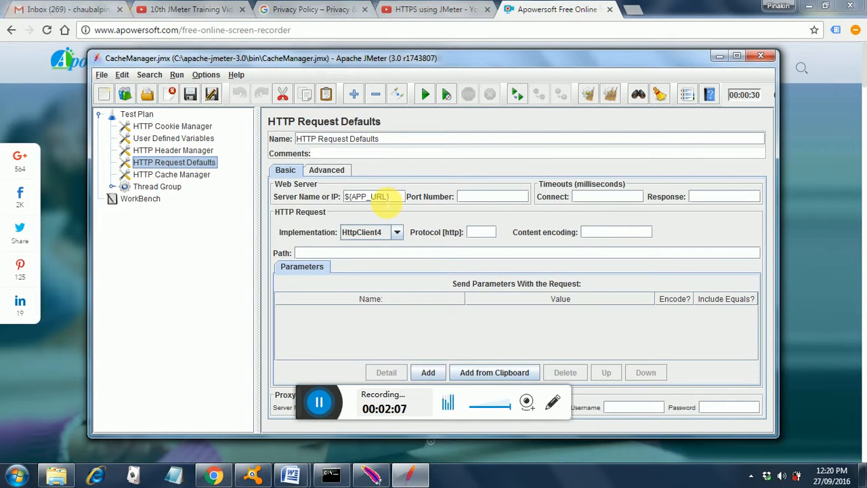
mouse_move(249, 150)
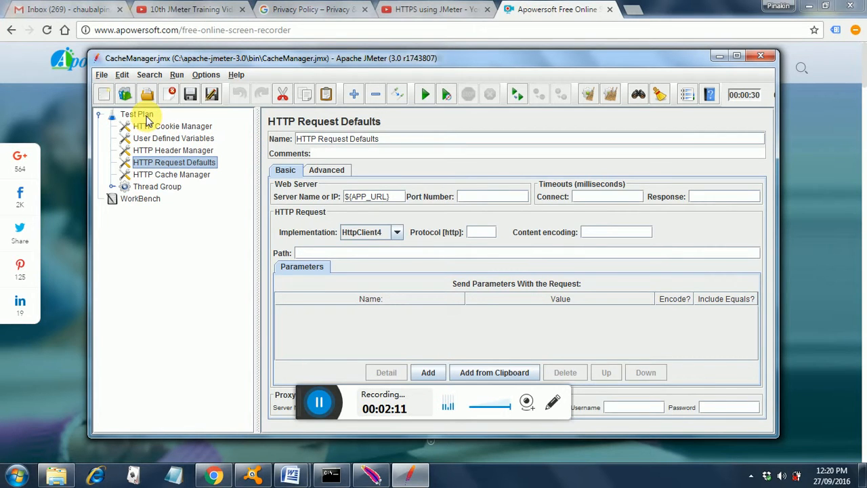
click(137, 114)
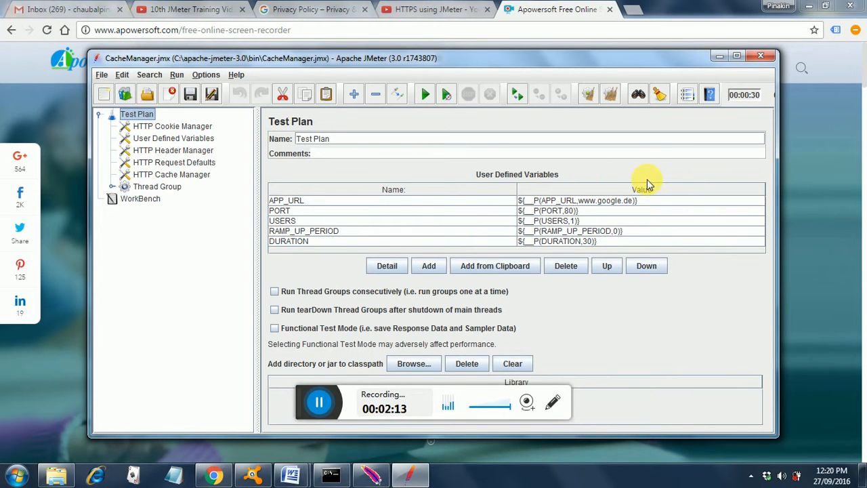
mouse_move(633, 212)
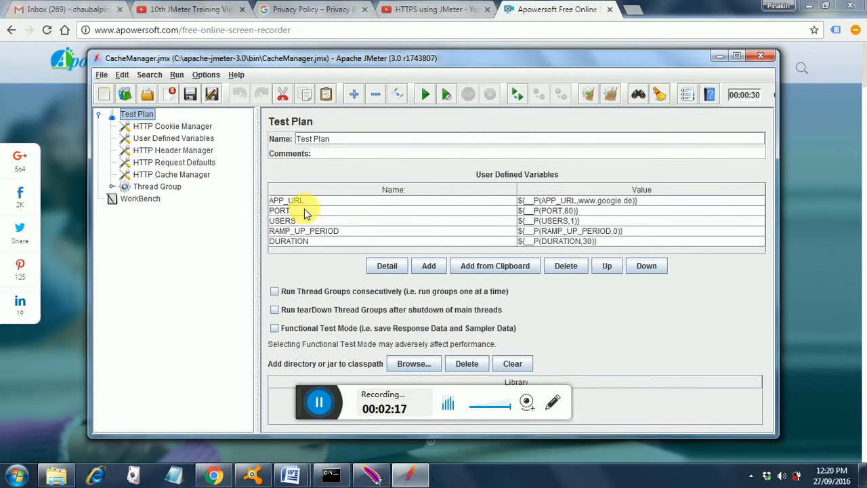
mouse_move(217, 174)
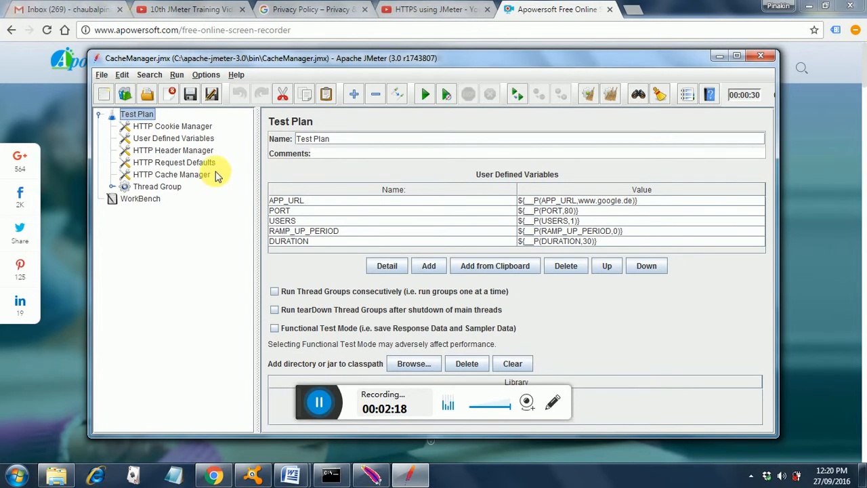
click(174, 162)
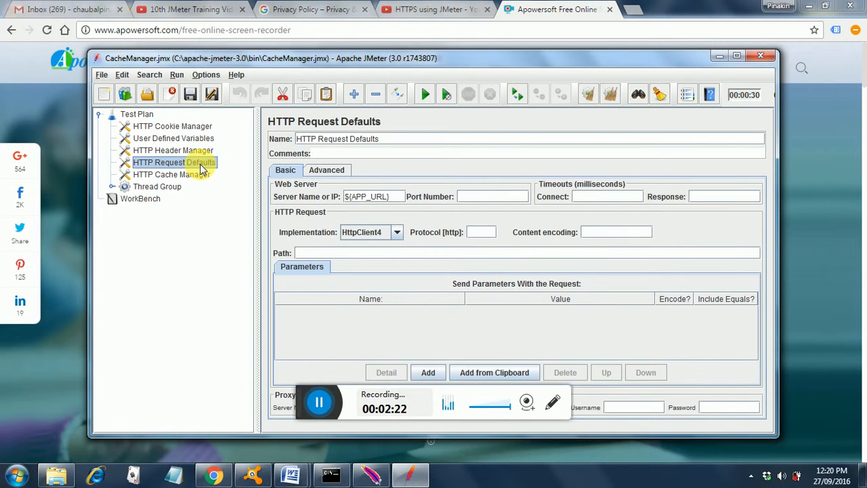
mouse_move(260, 197)
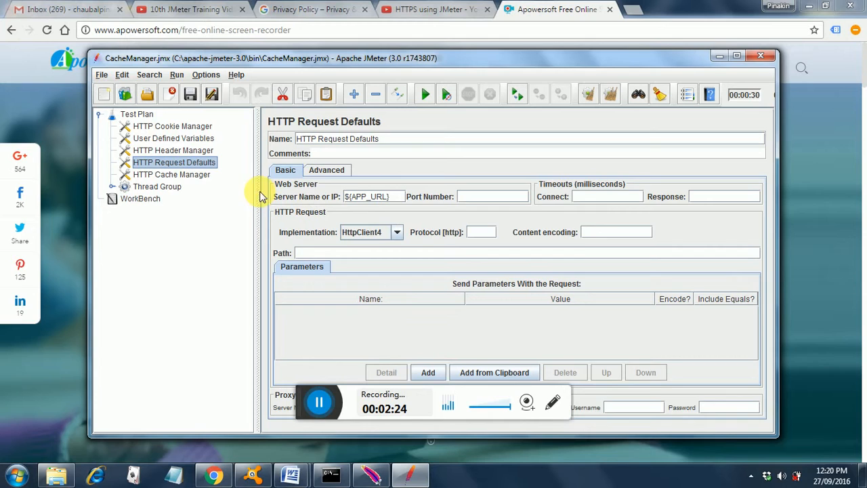
click(172, 174)
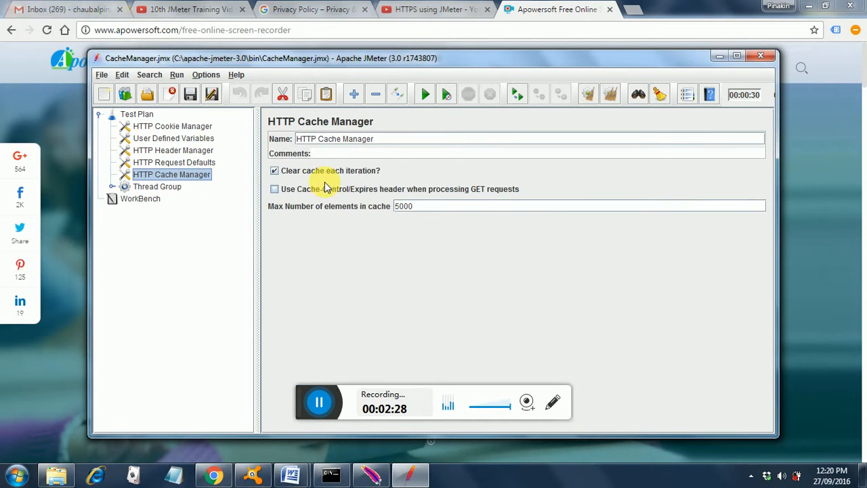
Step: Turn off Clear cache each iteration, then browse Thread Group elements to the Response Assertion
click(274, 170)
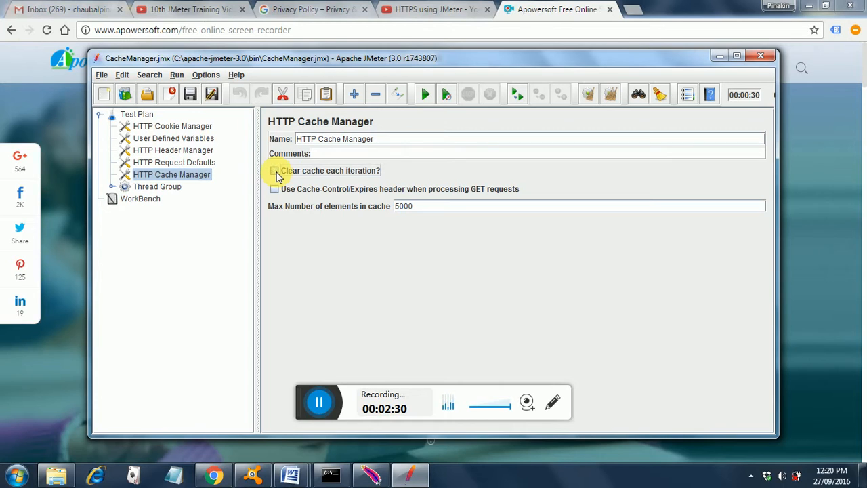
mouse_move(339, 196)
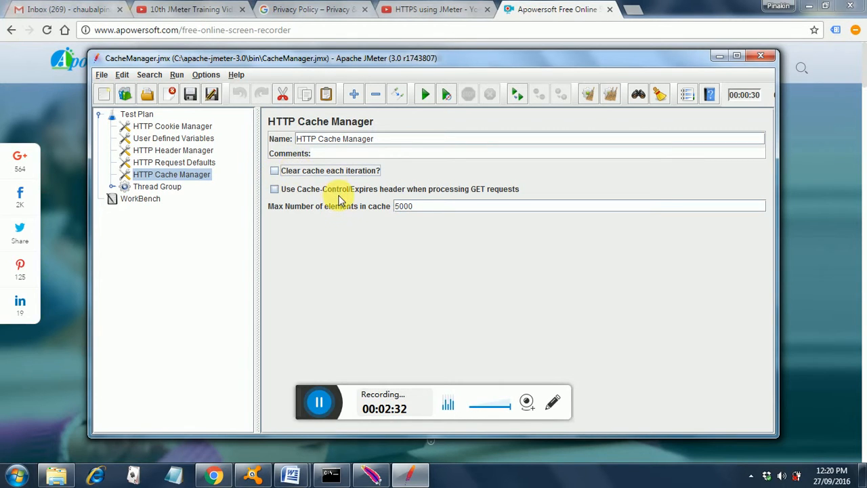
mouse_move(373, 338)
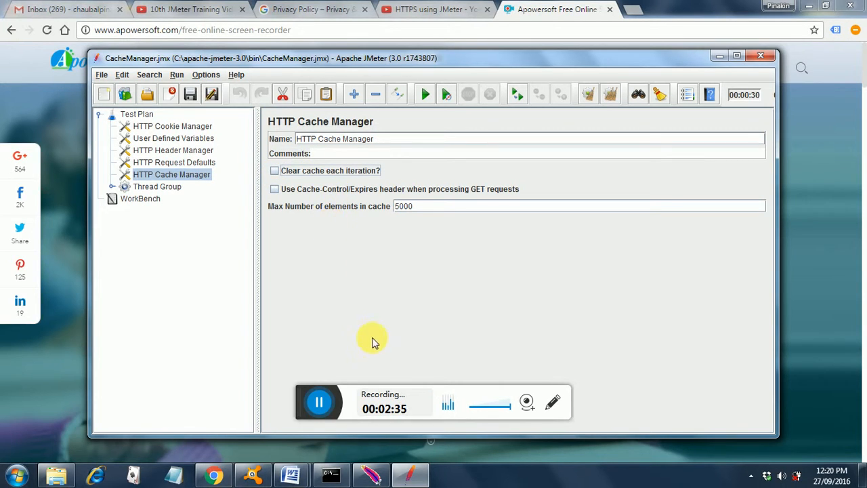
mouse_move(114, 188)
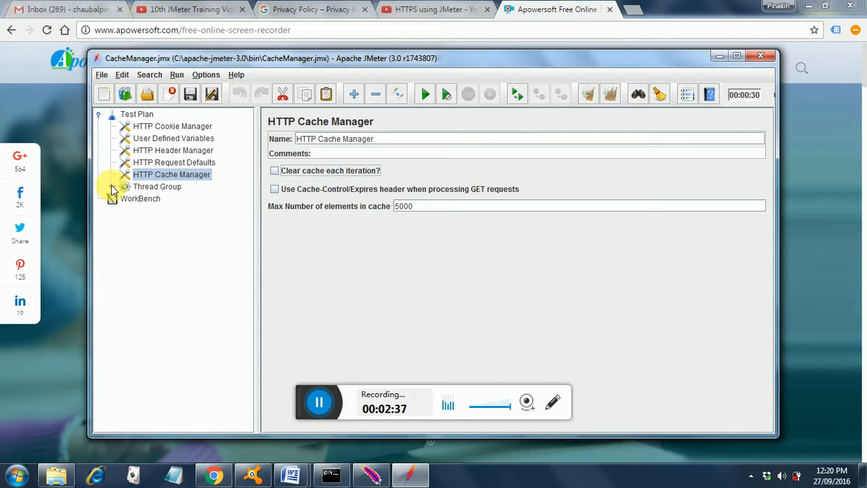
click(125, 186)
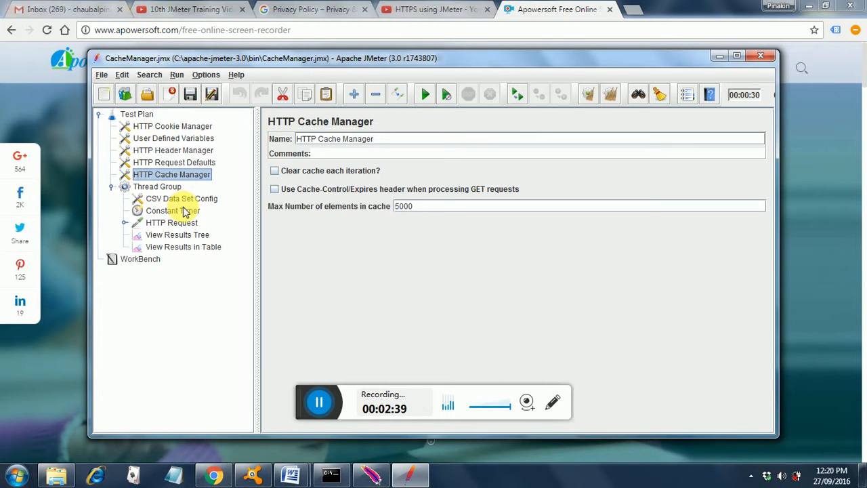
click(181, 197)
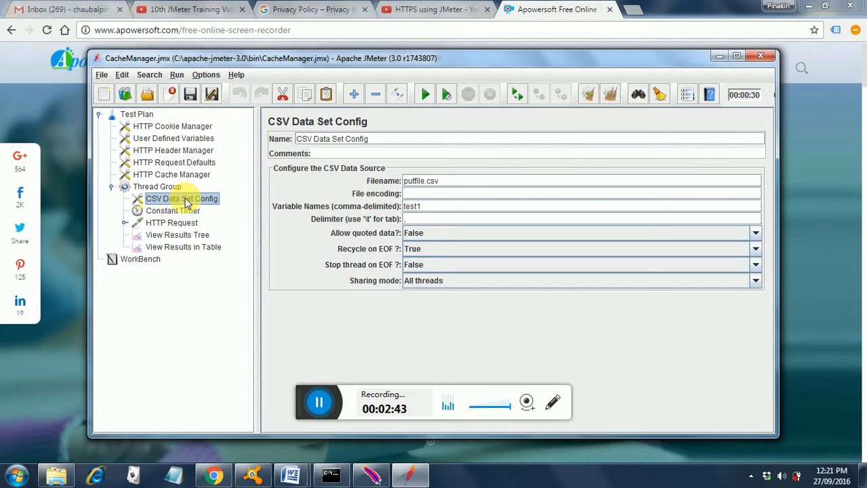
click(172, 210)
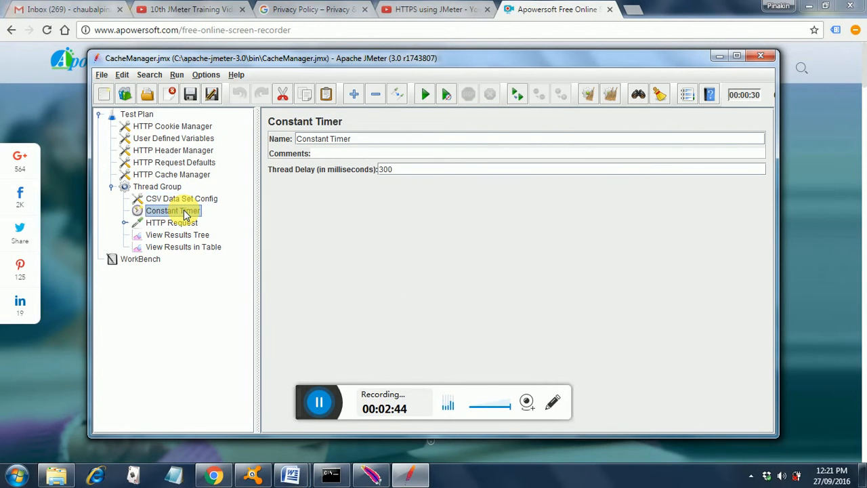
mouse_move(127, 225)
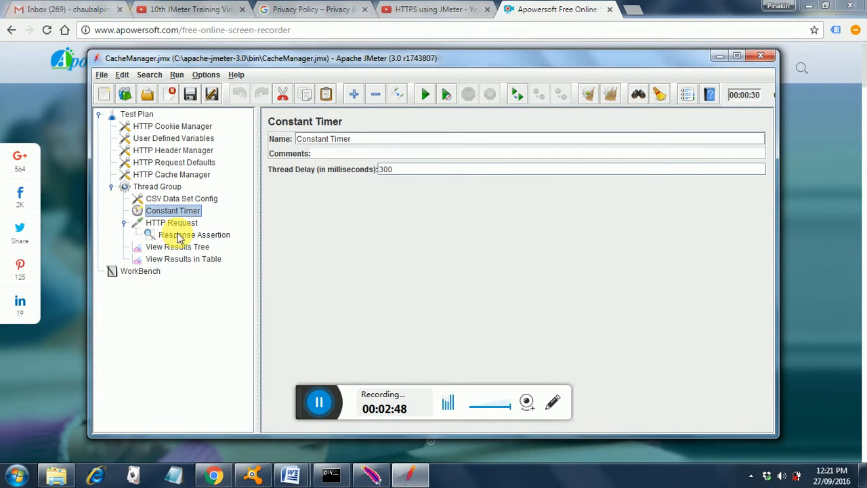
click(196, 234)
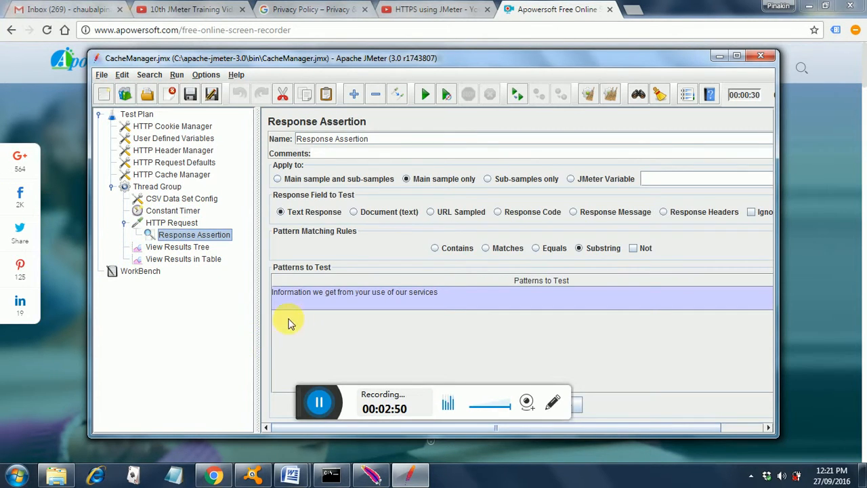
mouse_move(406, 298)
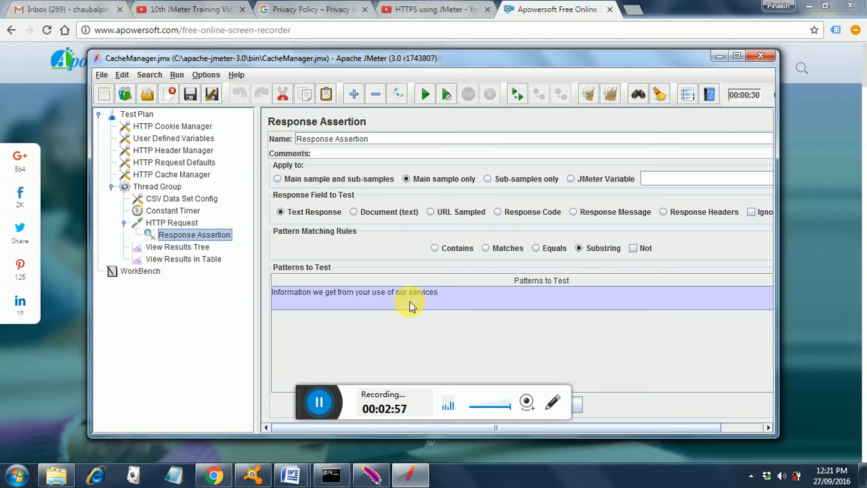
mouse_move(432, 305)
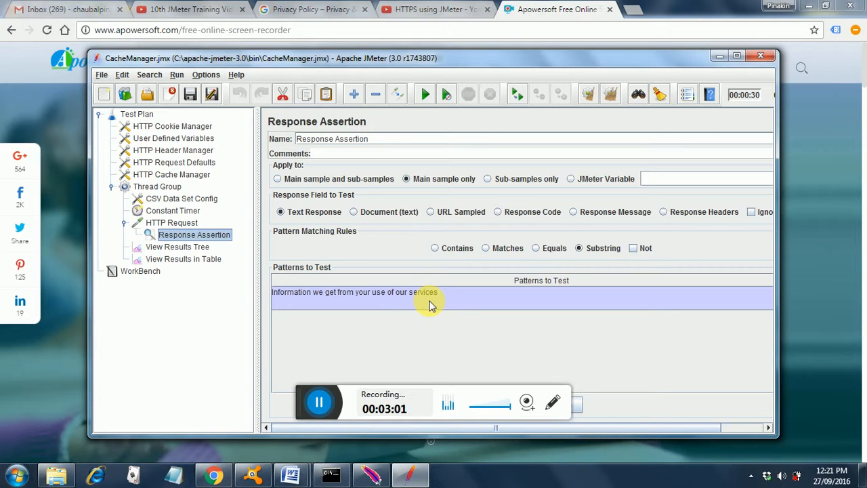
mouse_move(369, 474)
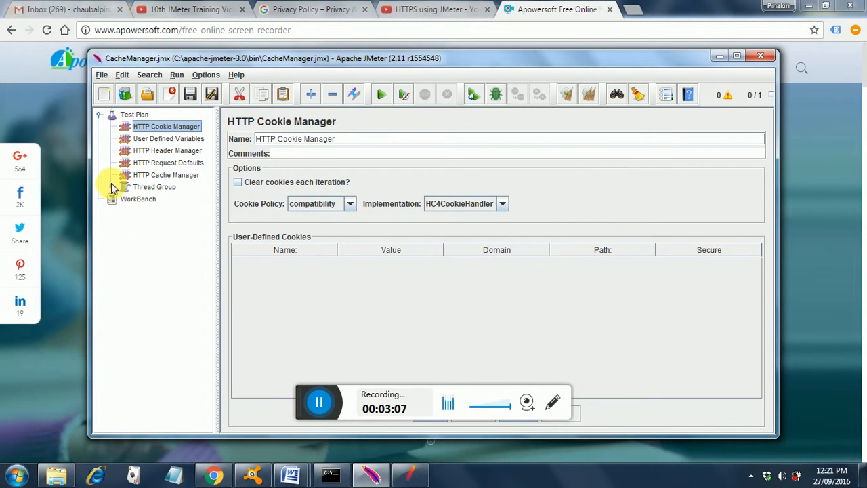
Step: In JMeter 2.11, uncheck Clear cache each iteration in HTTP Cache Manager, then return to 3.0
click(111, 187)
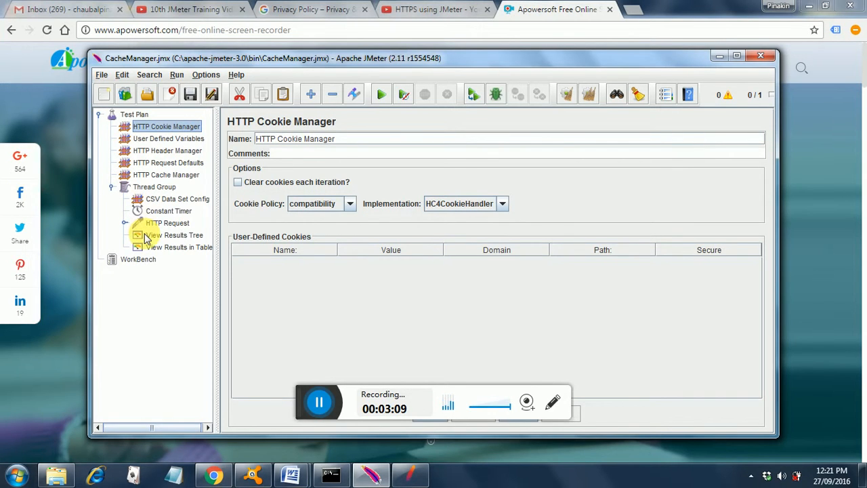
mouse_move(170, 284)
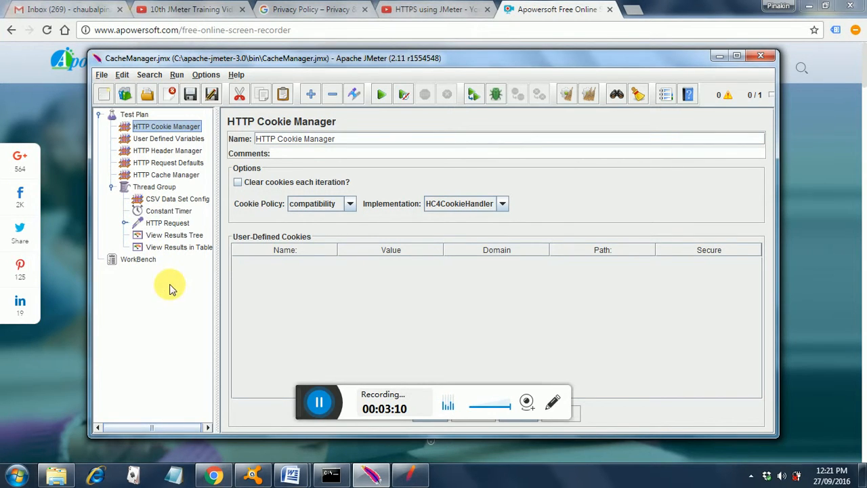
mouse_move(406, 474)
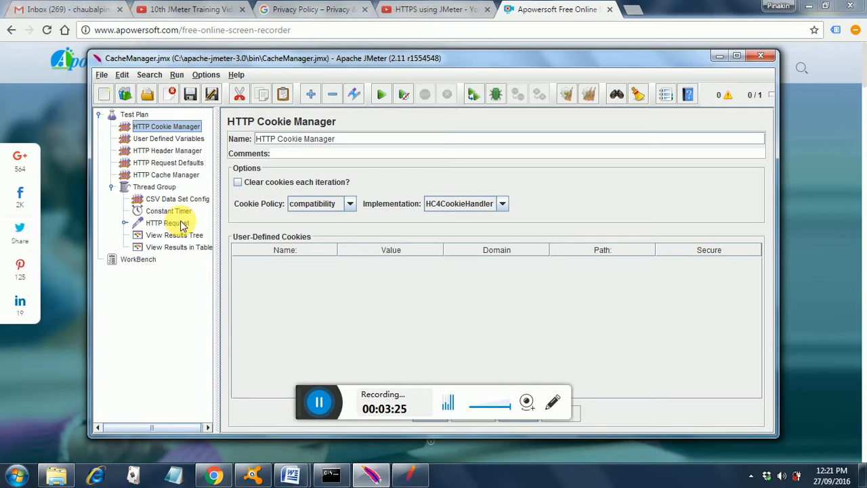
click(166, 175)
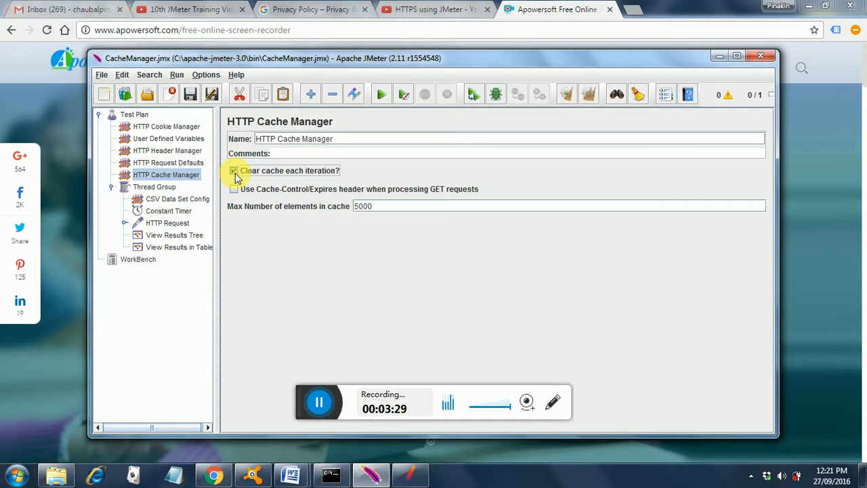
click(234, 170)
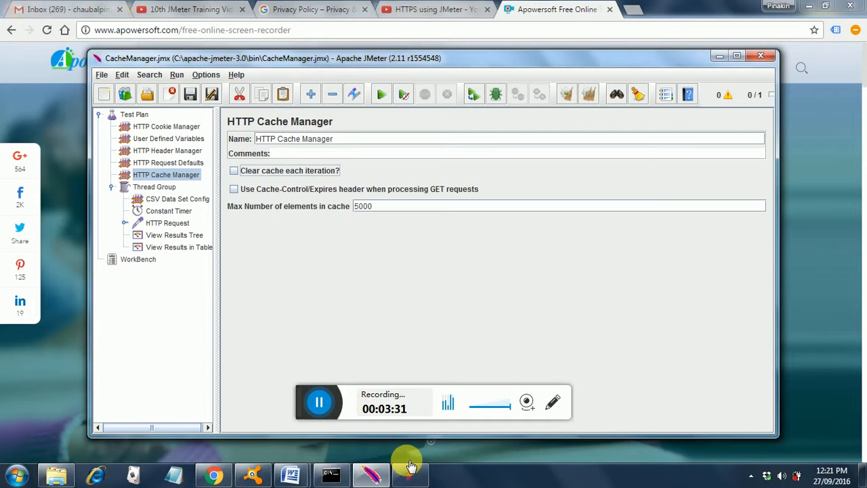
click(195, 234)
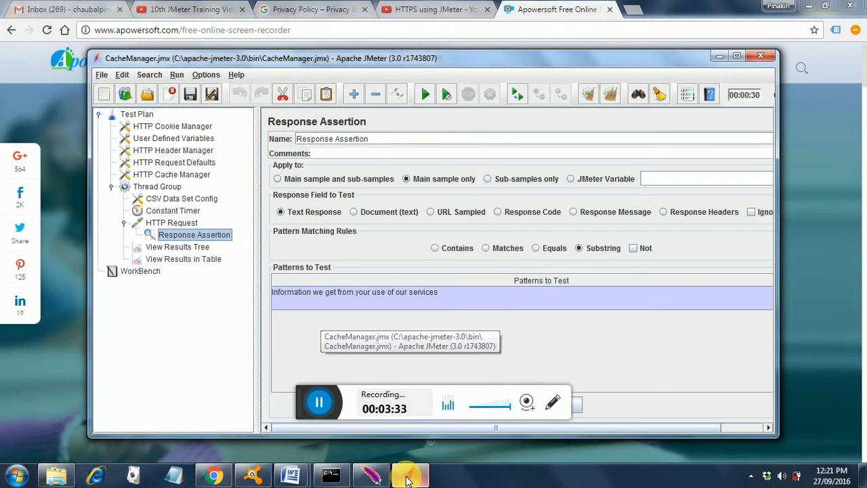
mouse_move(304, 362)
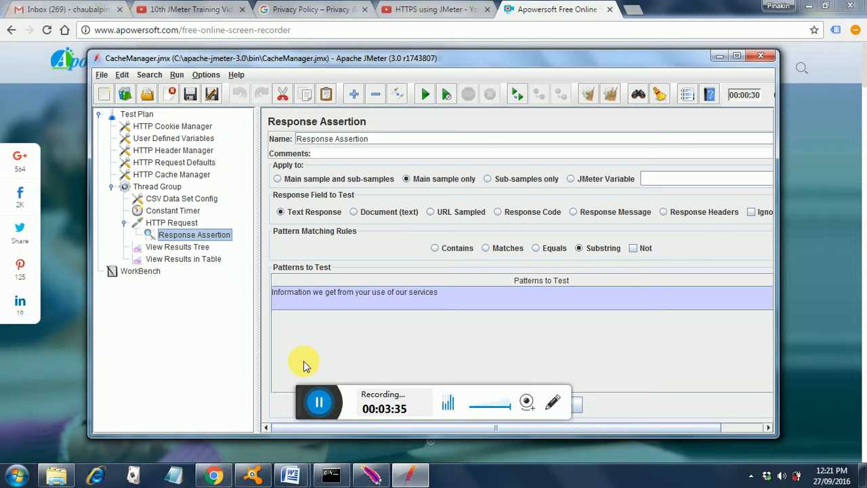
mouse_move(266, 313)
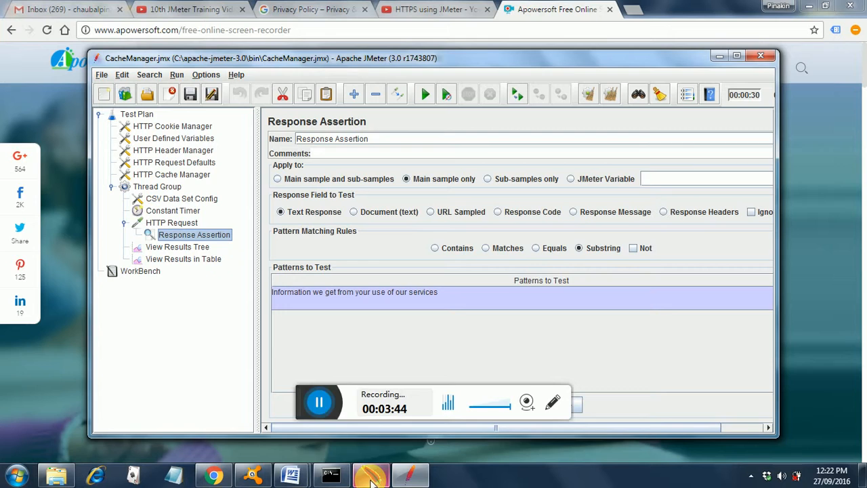
Step: In JMeter 2.11, view Thread Group, then Test Plan variables APP_URL, PORT, USERS, RAMP_UP_PERIOD, DURATION
click(165, 174)
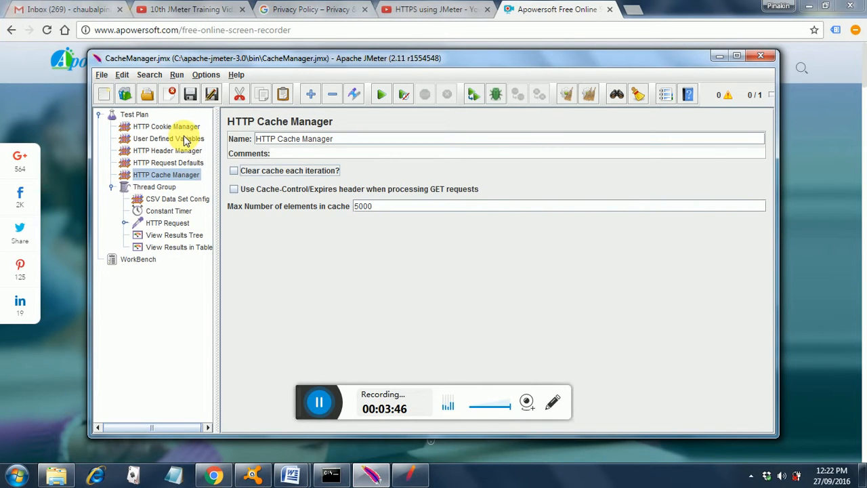
mouse_move(180, 189)
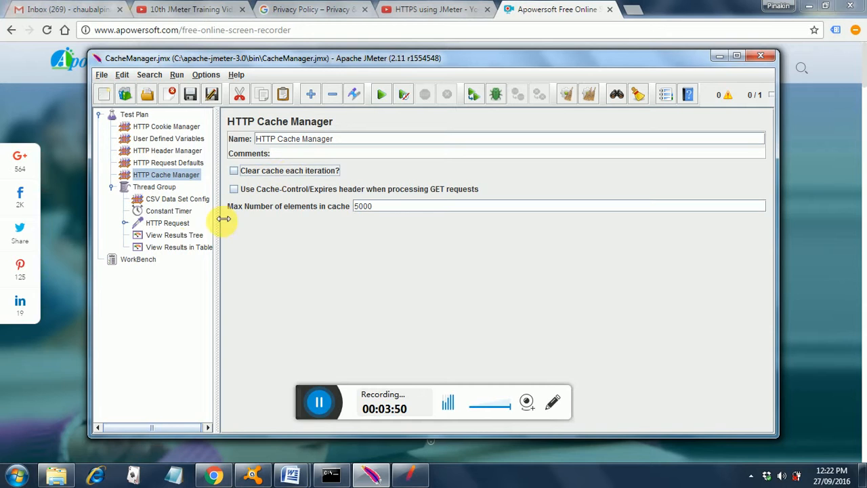
click(155, 187)
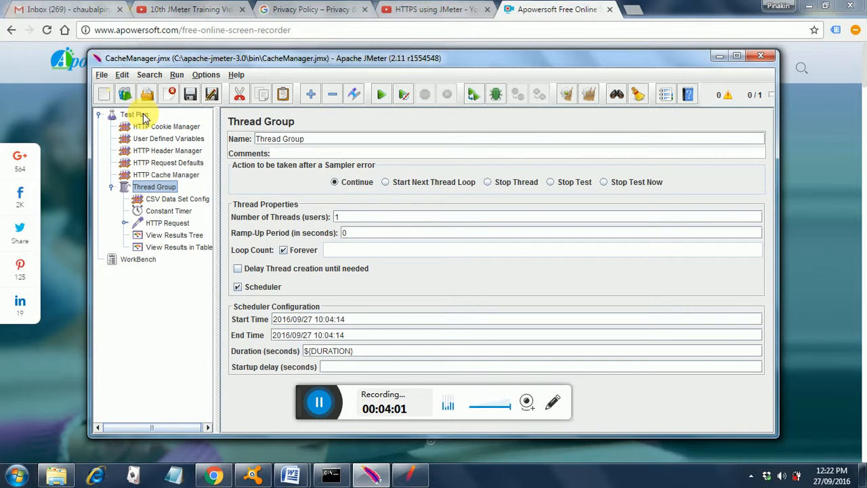
click(134, 114)
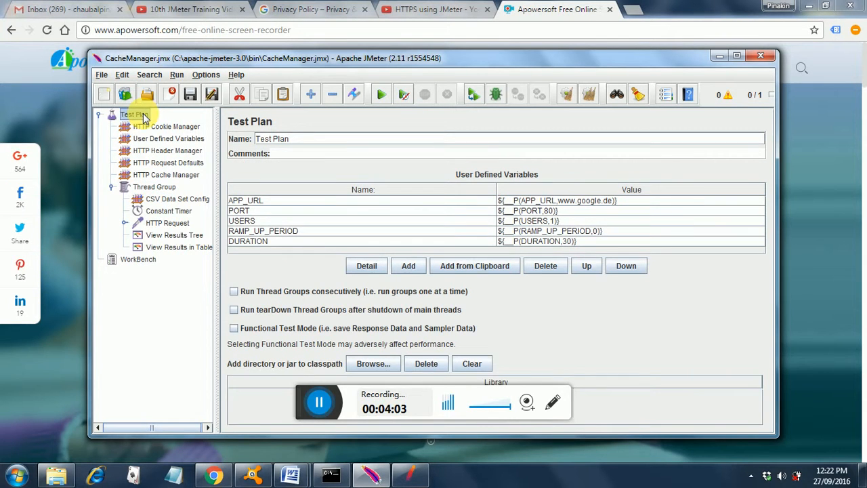
mouse_move(750, 225)
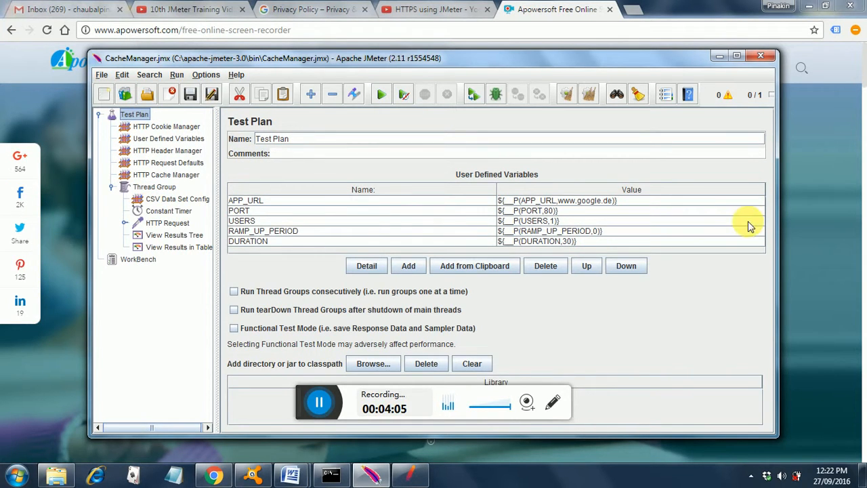
mouse_move(342, 270)
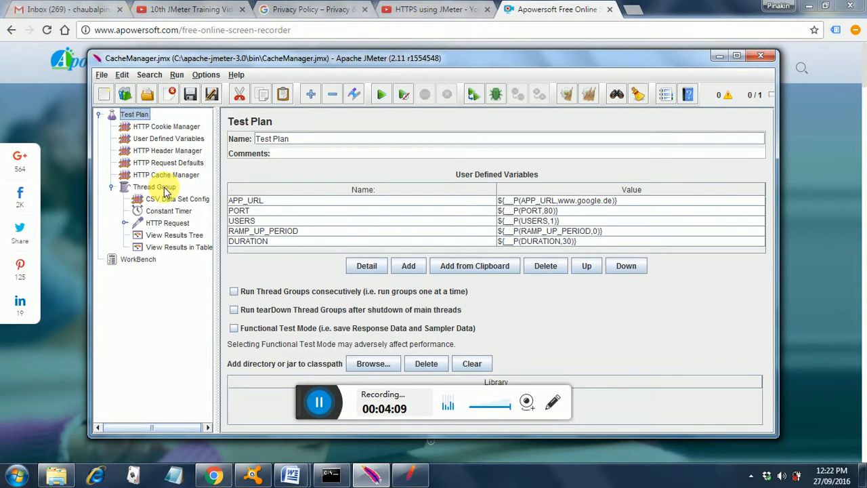
Step: In JMeter 2.11's Thread Group, enter ${USERS} for threads and ${RAMP_UP_PERIOD} for ramp-up
click(154, 186)
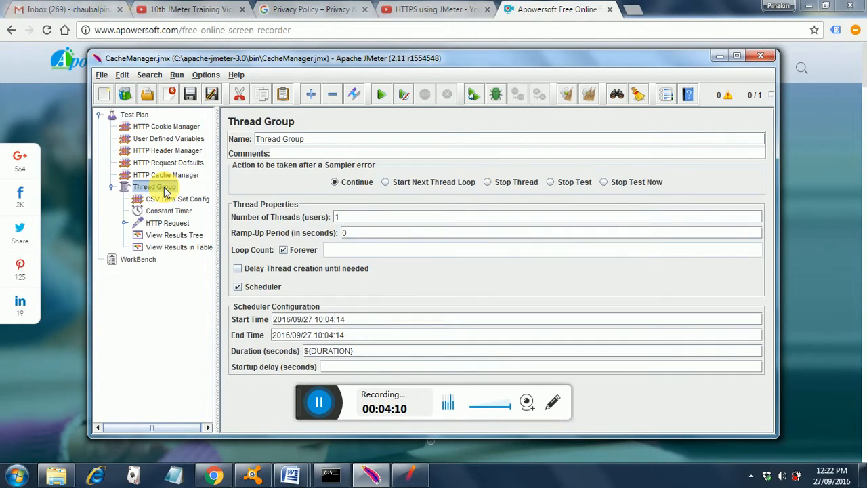
mouse_move(363, 217)
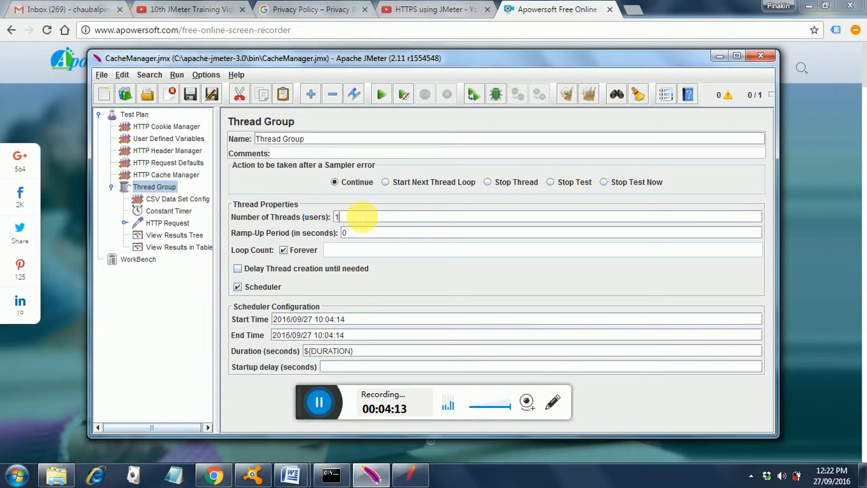
text(5)
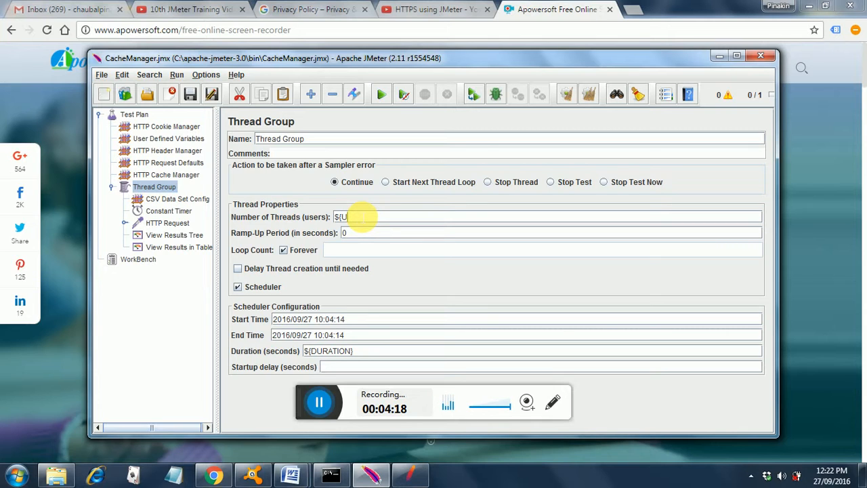
text(SERS})
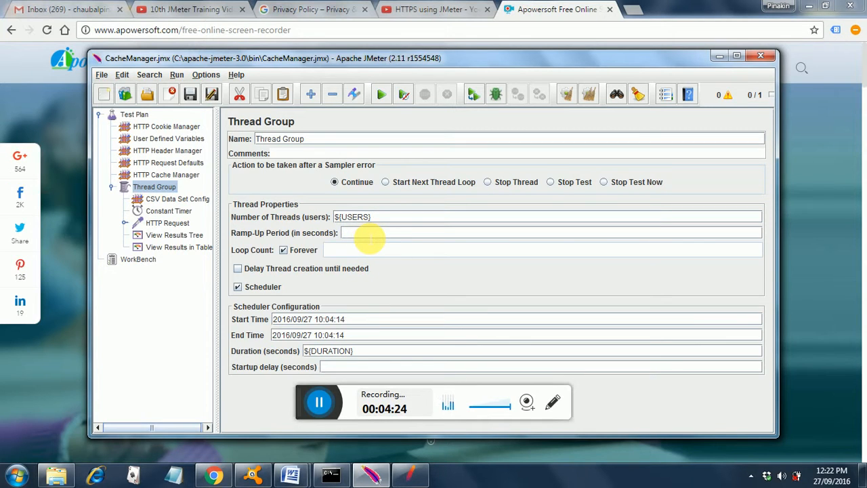
text(${)
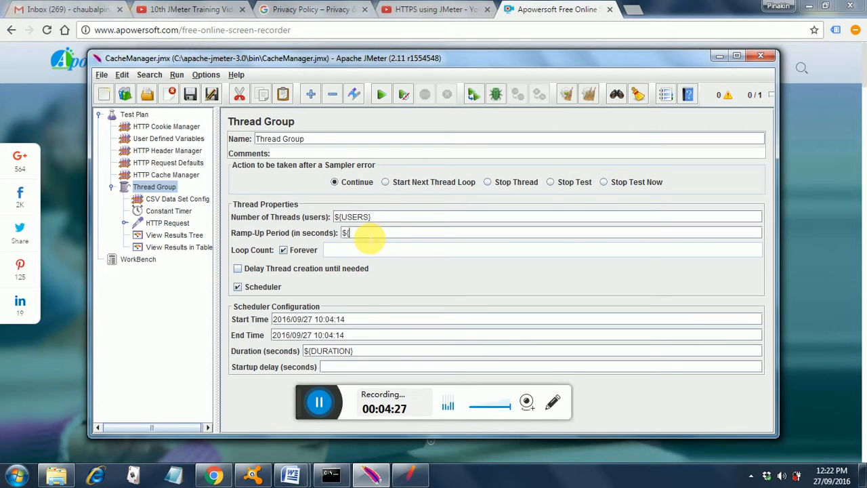
text(RAMP_UP)
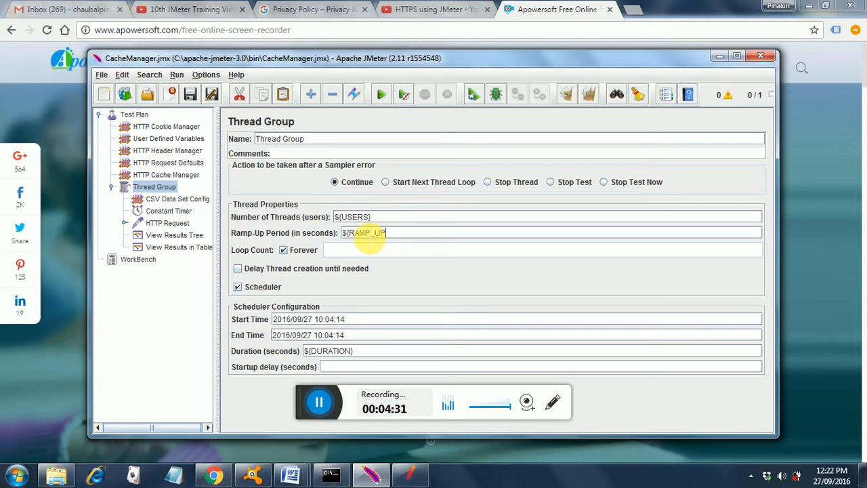
text(_PER)
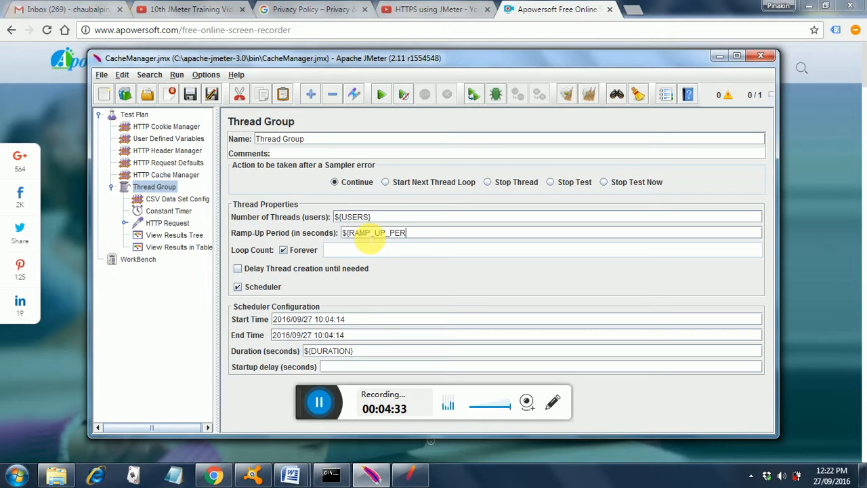
text(OD)
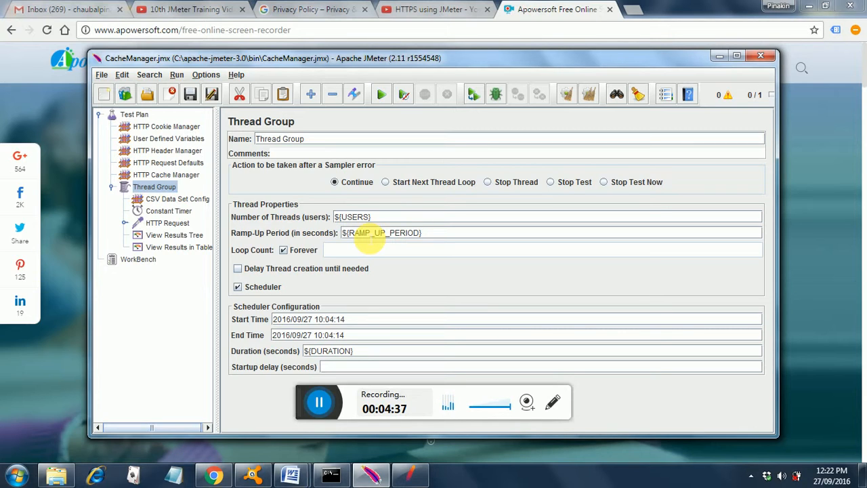
mouse_move(249, 170)
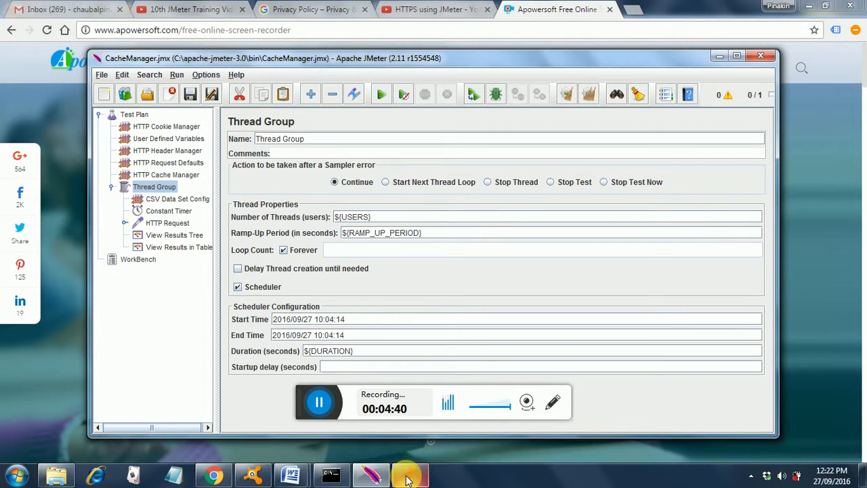
Step: Close the JMeter 3.0 test plan, declining to save changes
click(194, 235)
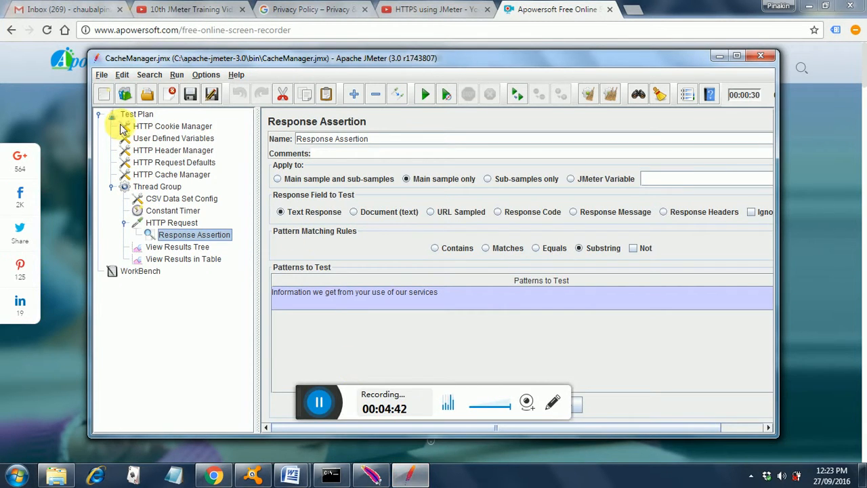
click(101, 74)
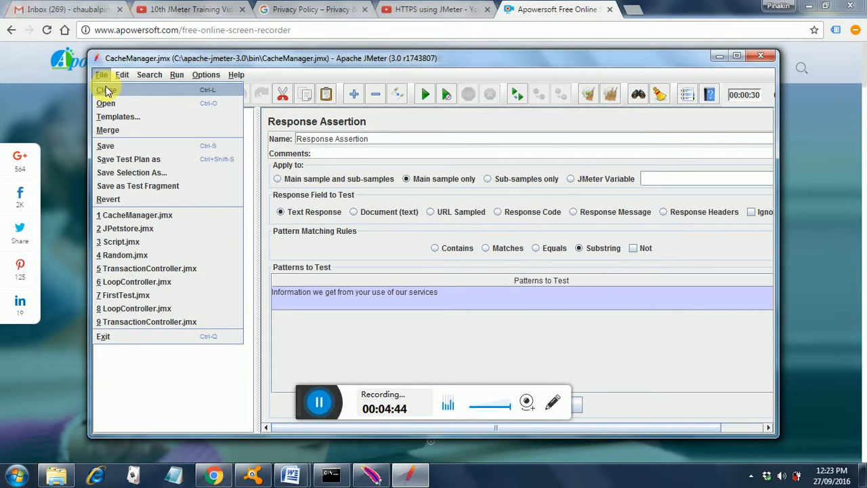
click(106, 89)
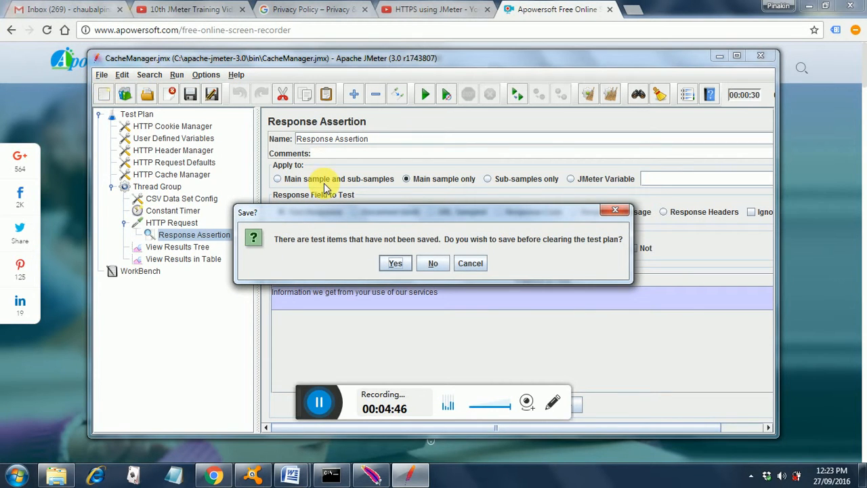
mouse_move(432, 263)
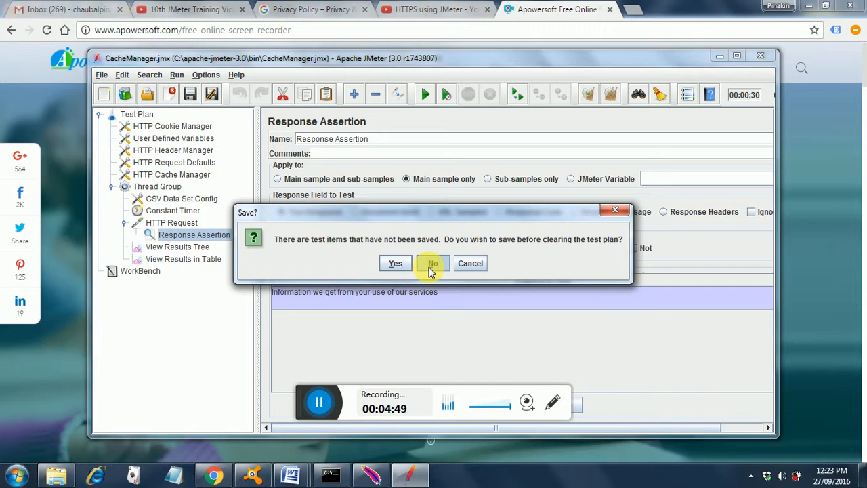
click(432, 262)
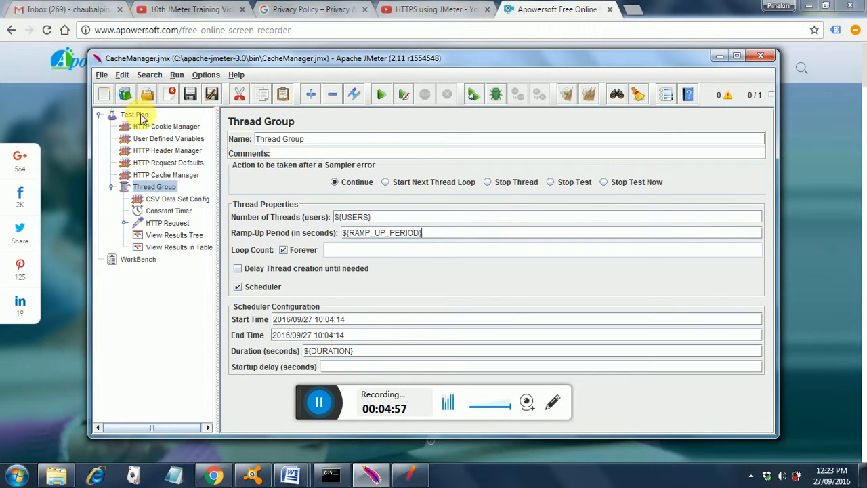
Step: Review Test Plan, HTTP Request and Request Defaults, ending on HTTP Cache Manager's 5000-element settings
click(134, 114)
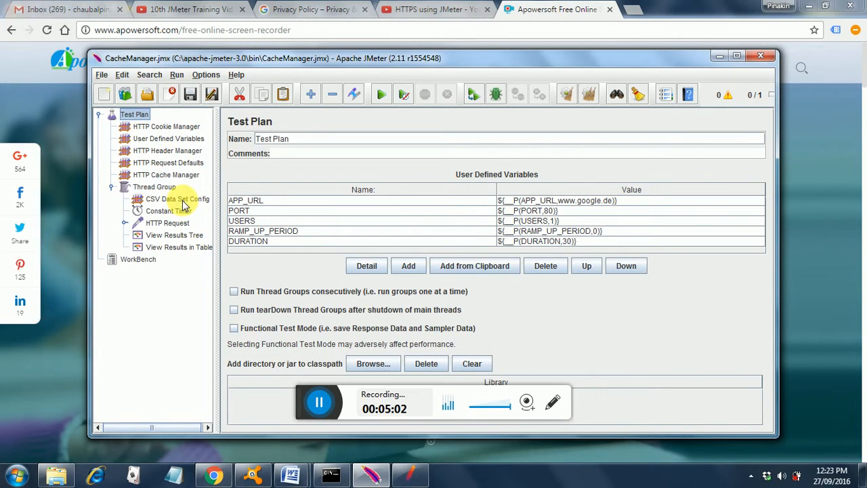
mouse_move(183, 238)
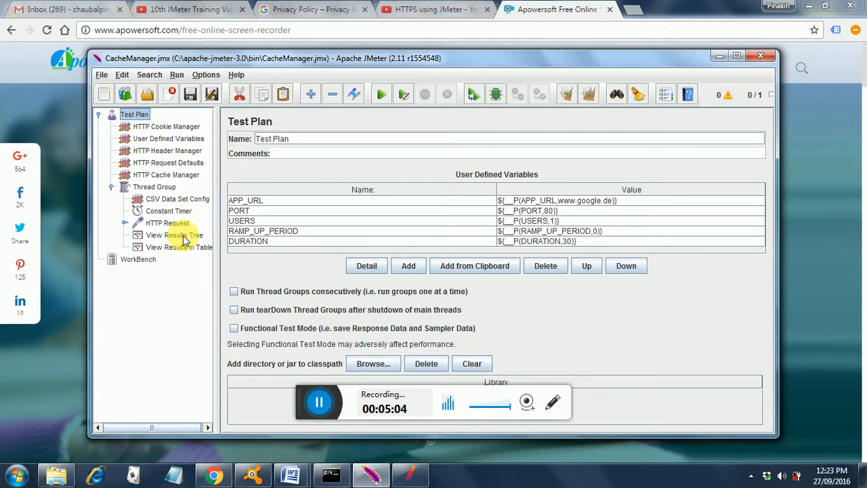
click(167, 222)
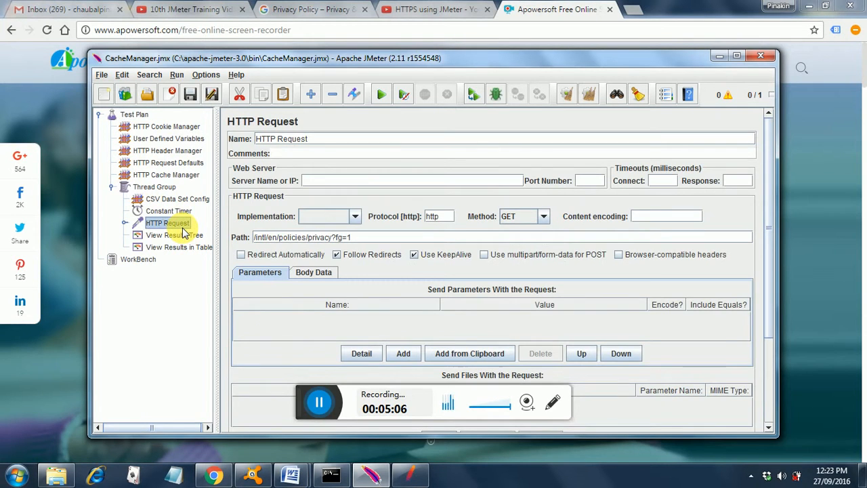
mouse_move(175, 168)
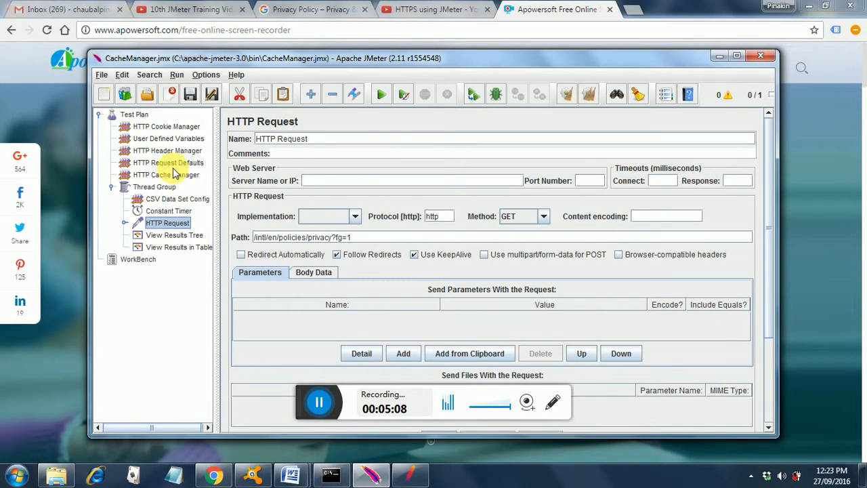
click(168, 163)
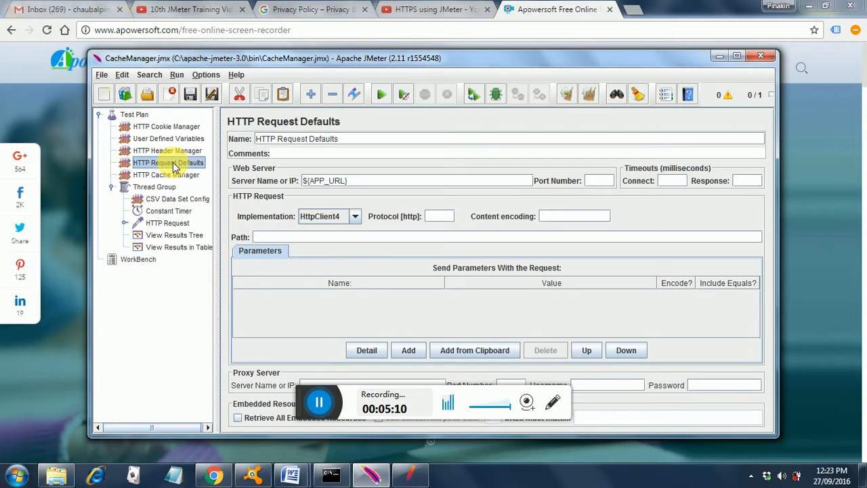
mouse_move(234, 178)
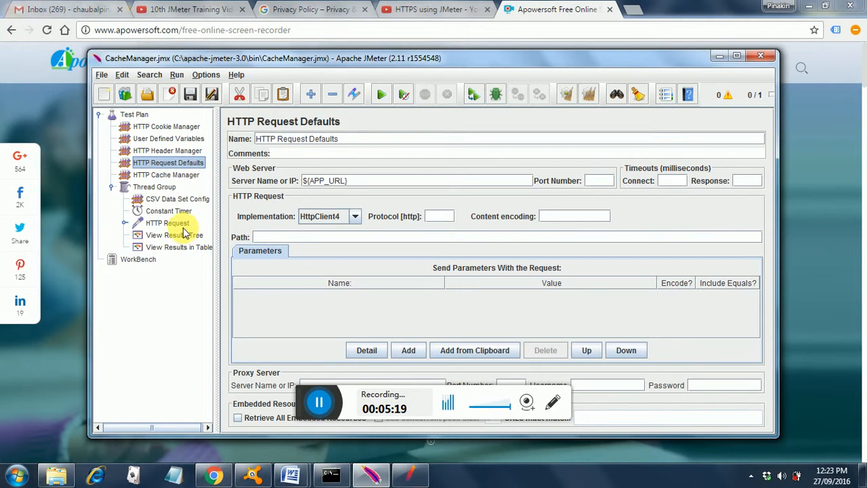
click(167, 223)
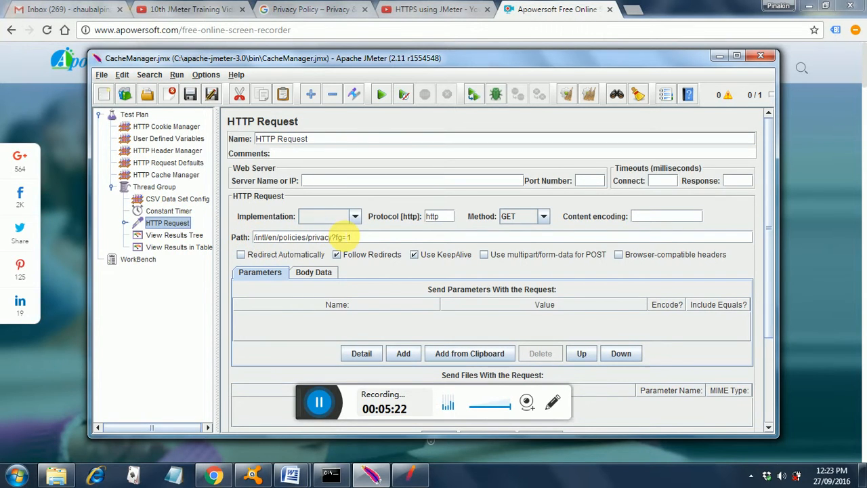
mouse_move(314, 211)
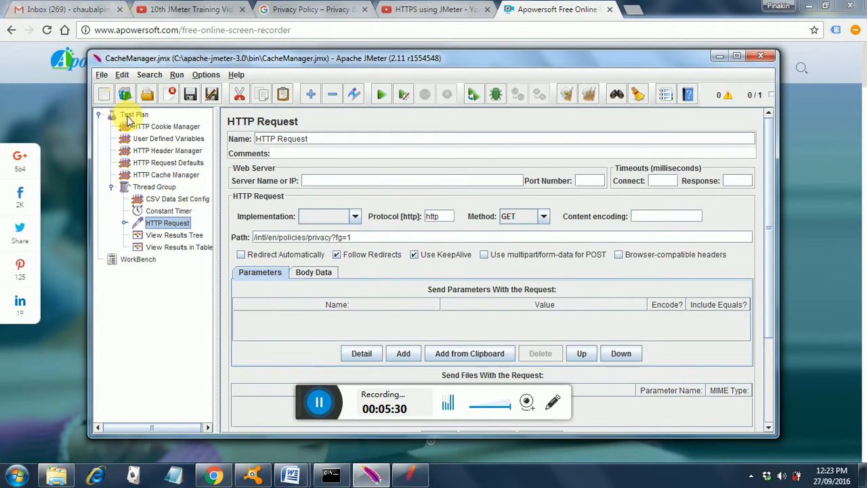
mouse_move(173, 181)
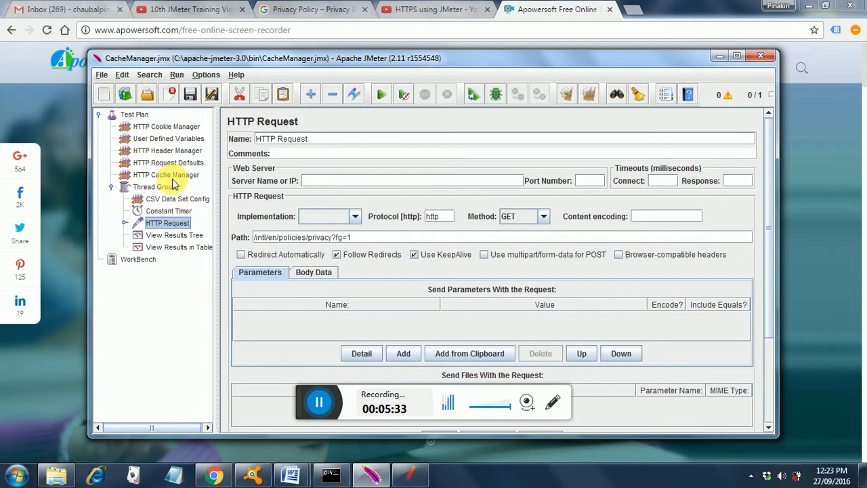
mouse_move(172, 168)
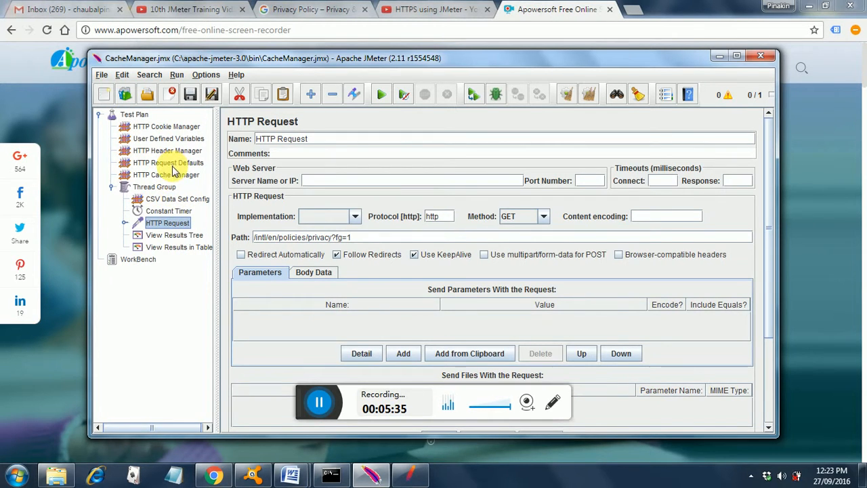
click(166, 175)
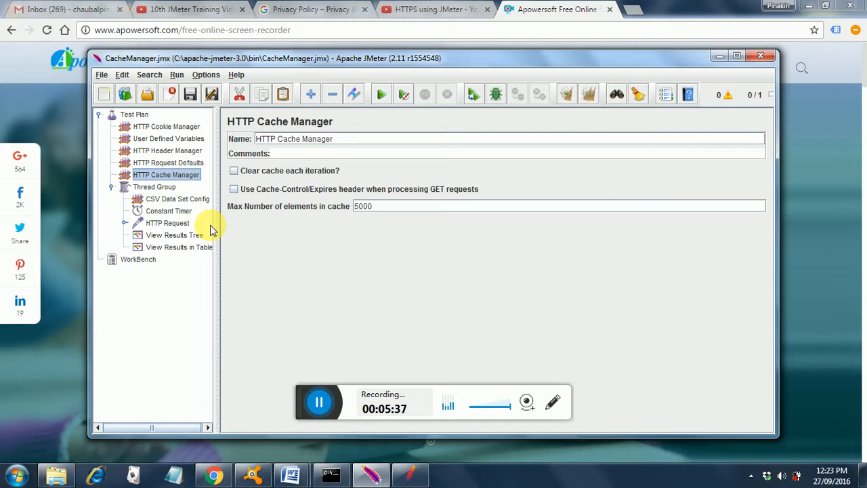
mouse_move(203, 235)
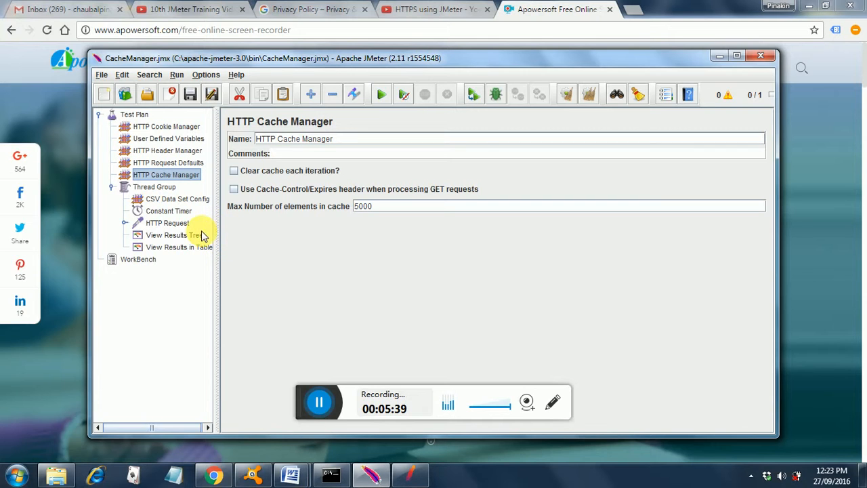
Step: Select the View Results Tree listener after checking the HTTP Request sampler
click(167, 235)
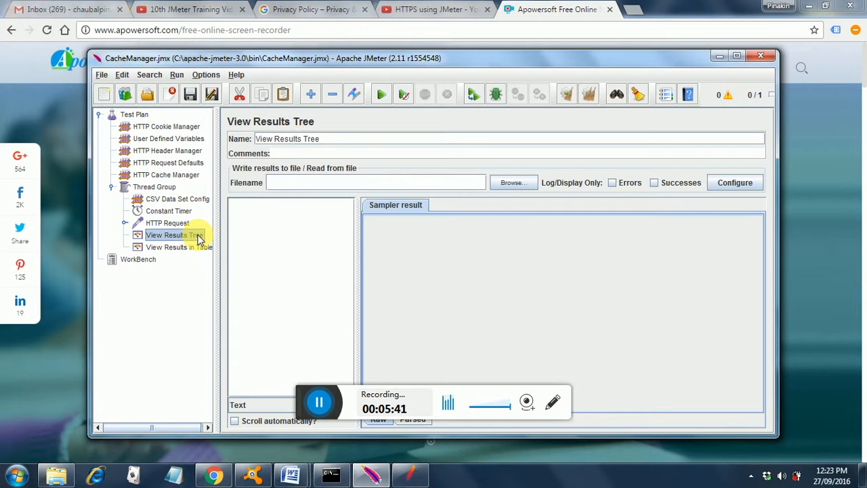
mouse_move(382, 112)
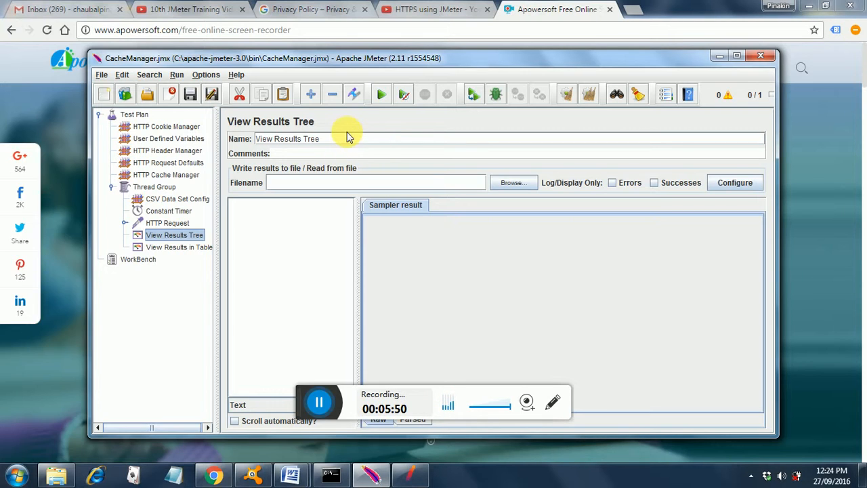
mouse_move(342, 129)
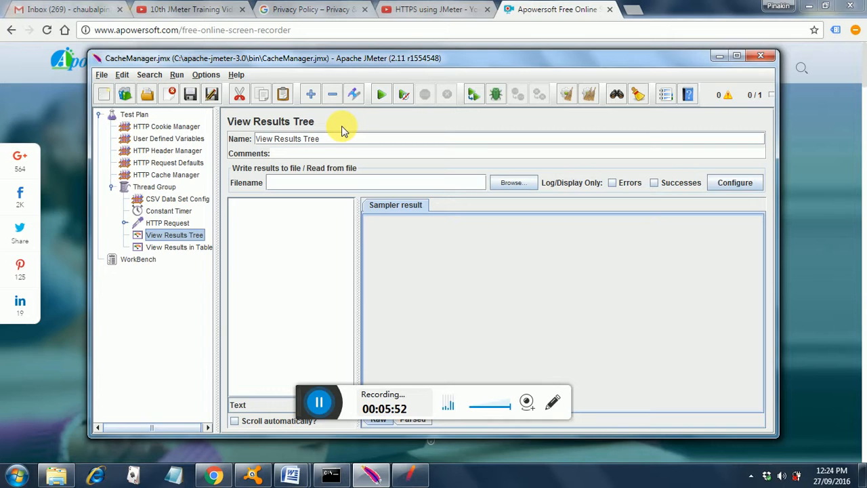
mouse_move(197, 198)
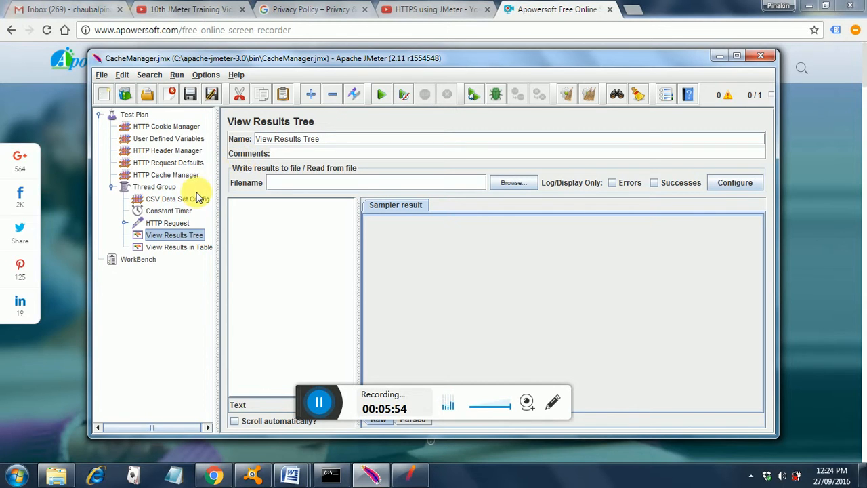
mouse_move(196, 211)
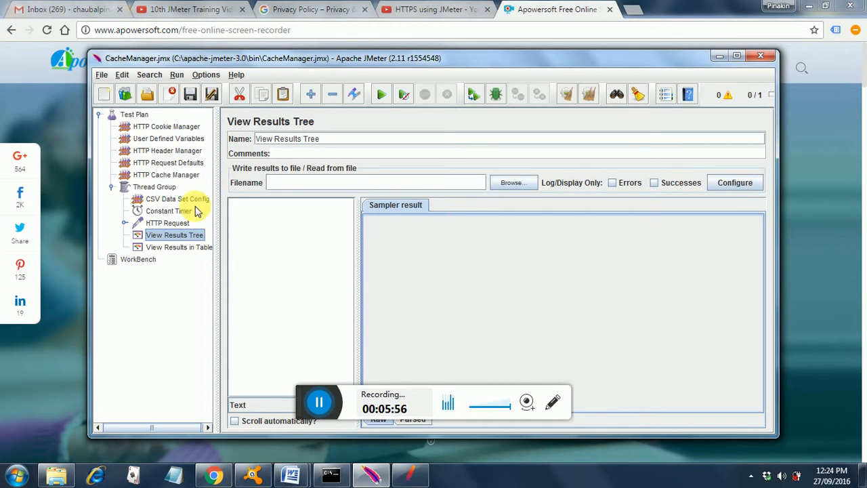
click(167, 223)
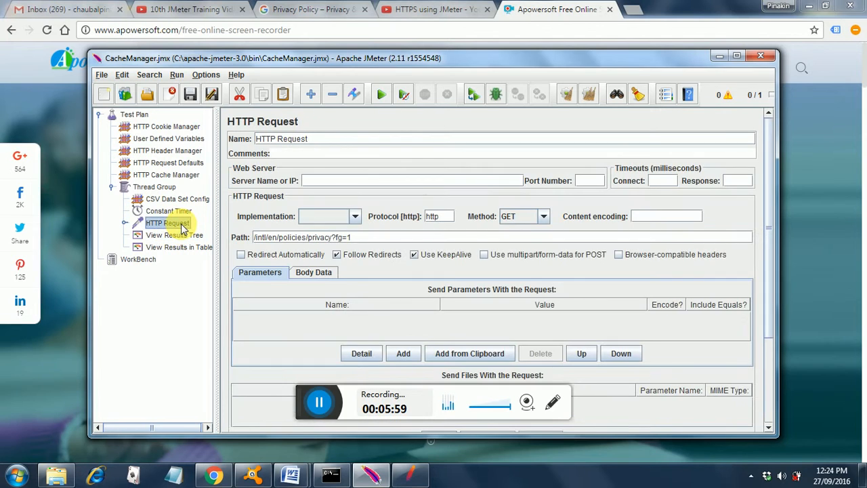
mouse_move(193, 168)
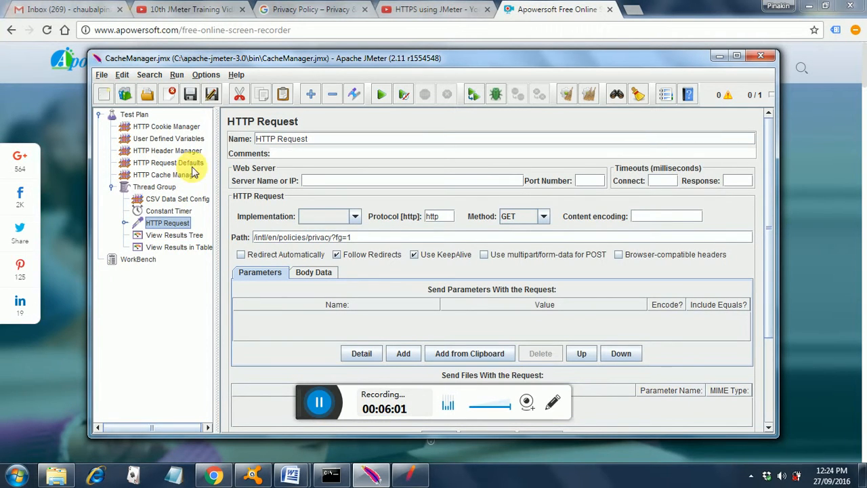
mouse_move(266, 216)
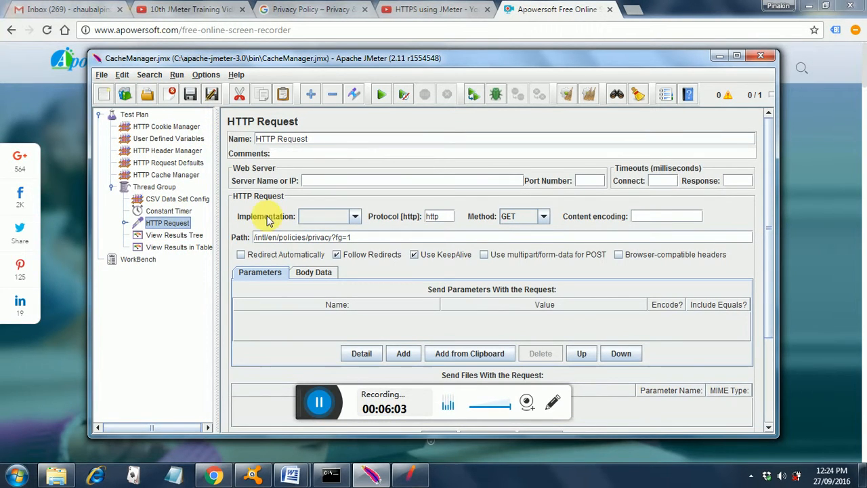
click(174, 235)
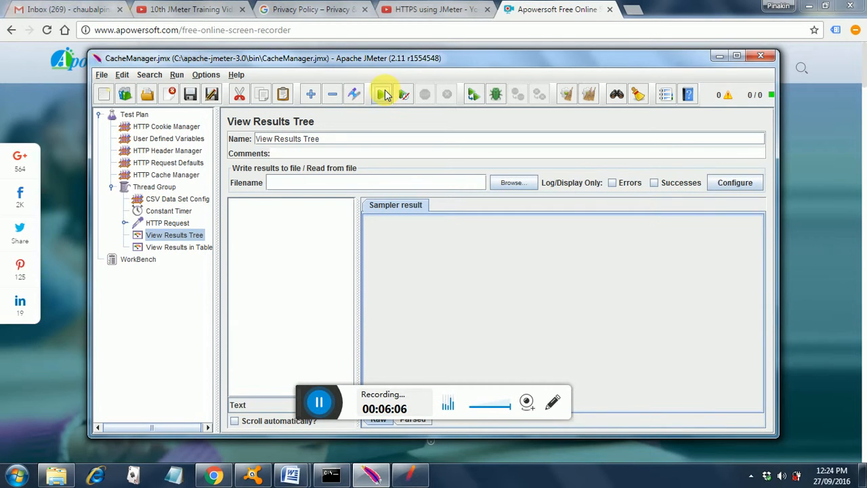
Step: Run the test and inspect a failed Response Assertion: 'Response was null'
click(384, 94)
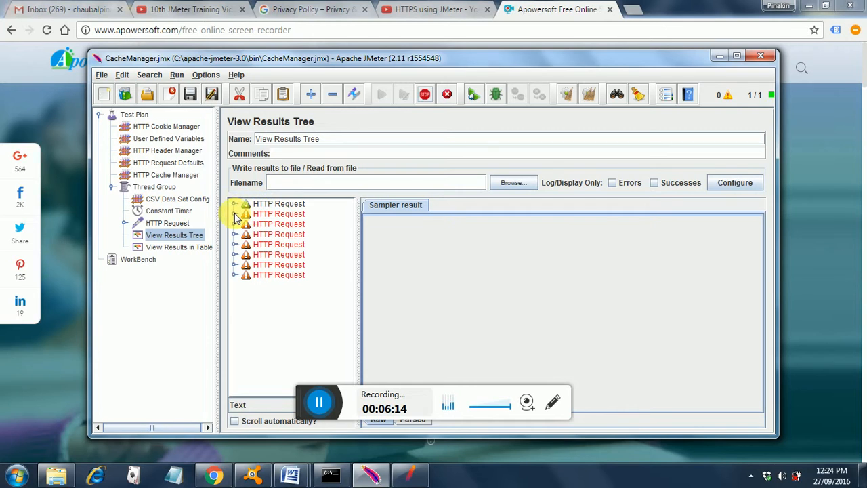
click(234, 213)
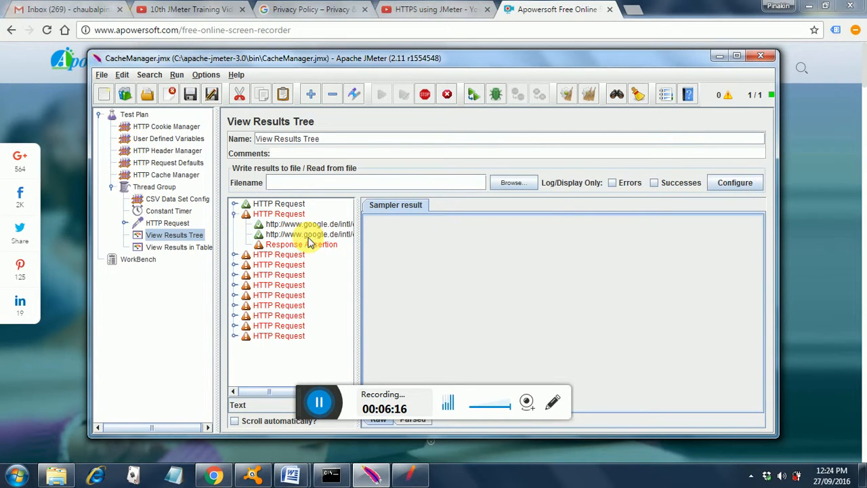
click(301, 244)
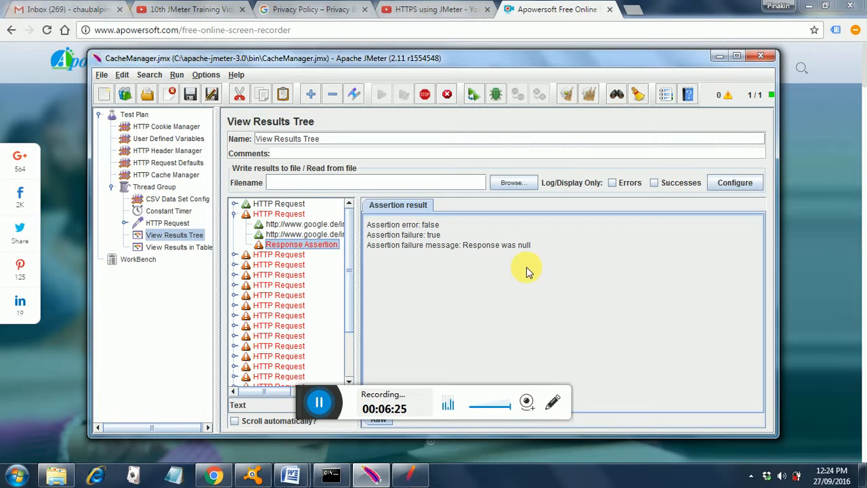
mouse_move(298, 279)
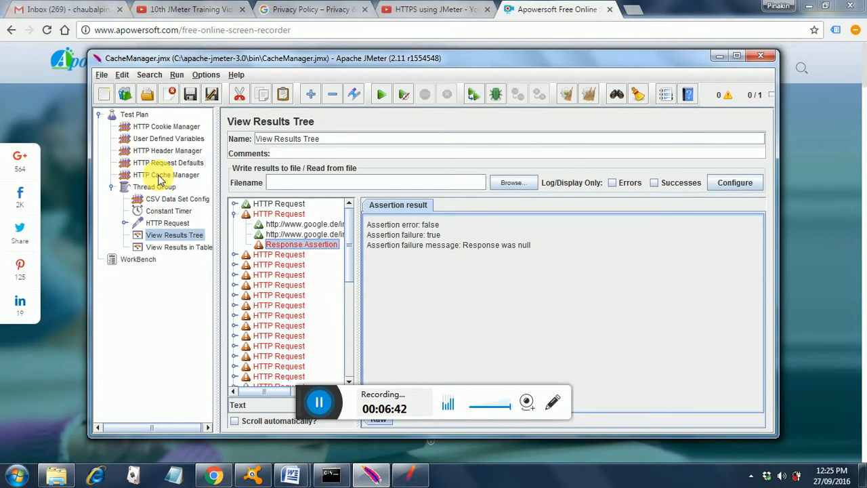
Step: Tick Clear cache each iteration in HTTP Cache Manager and Clear All in View Results Tree
click(165, 175)
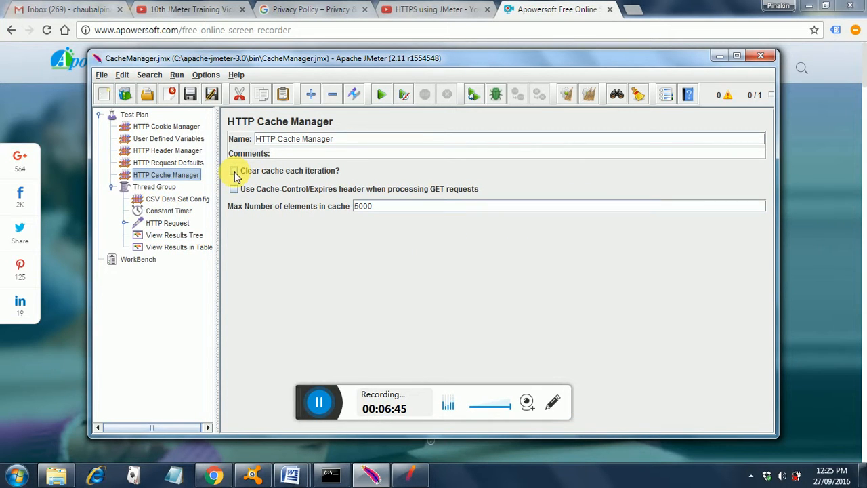
click(234, 170)
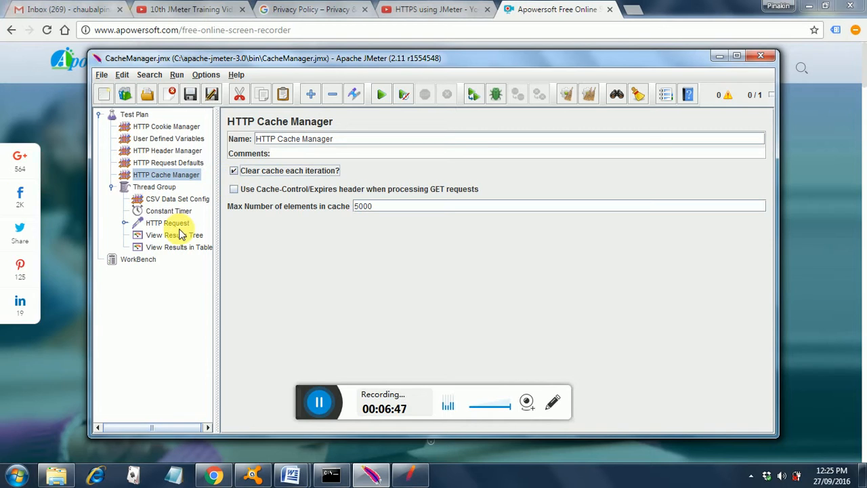
click(174, 234)
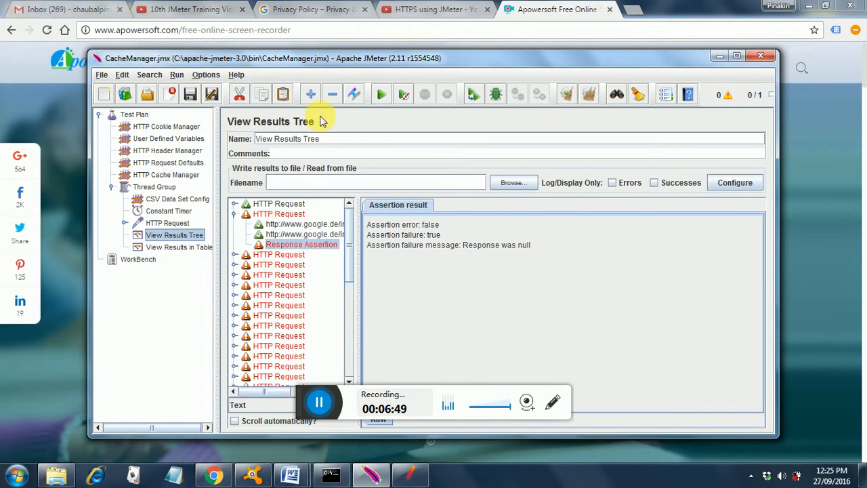
click(589, 94)
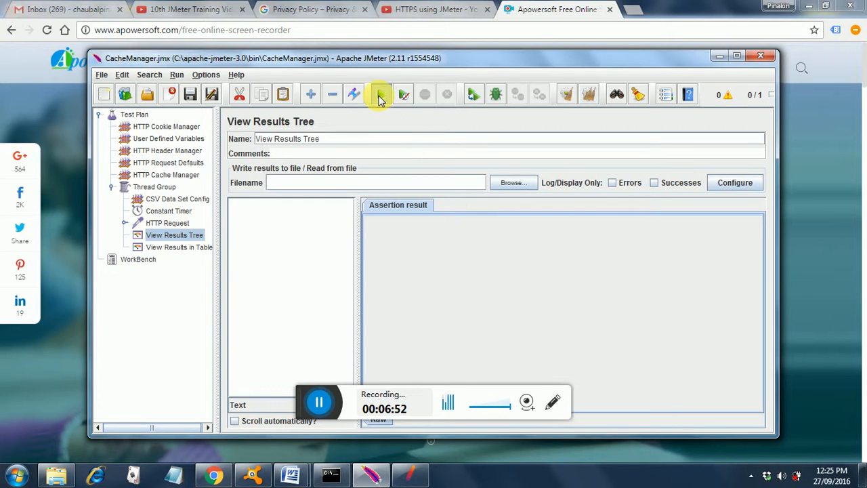
Step: Rerun the test plan and let it finish with every HTTP Request passing
click(379, 94)
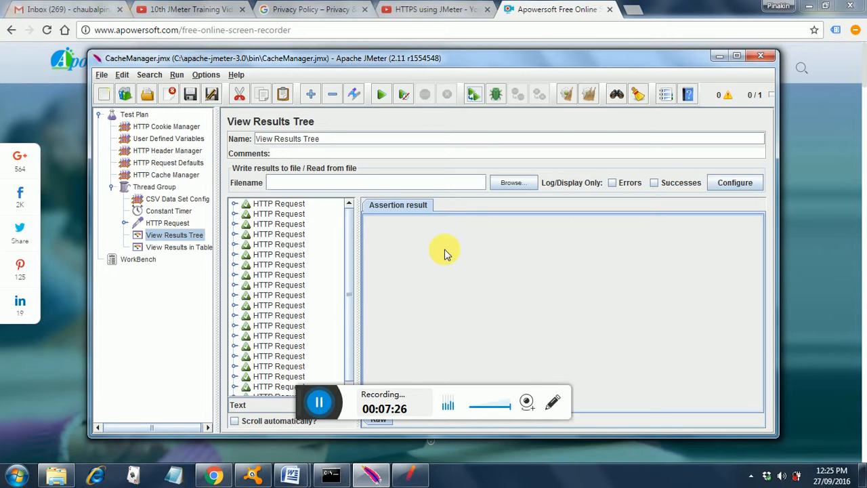
mouse_move(472, 291)
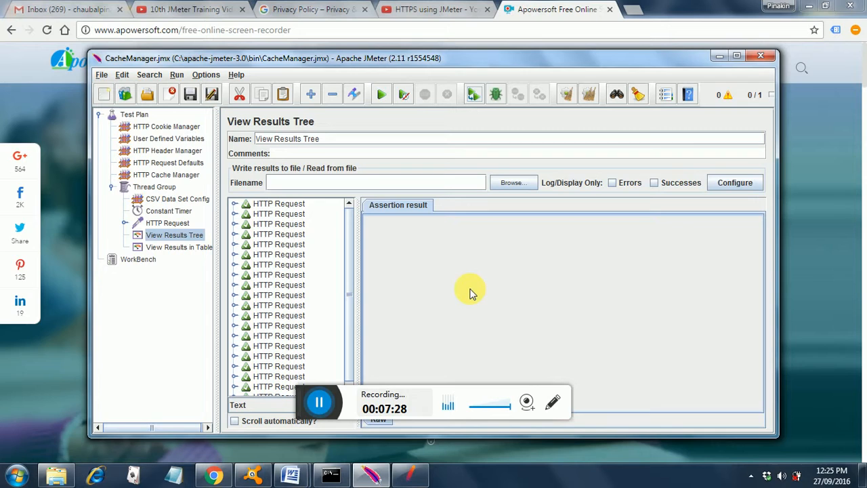
mouse_move(437, 316)
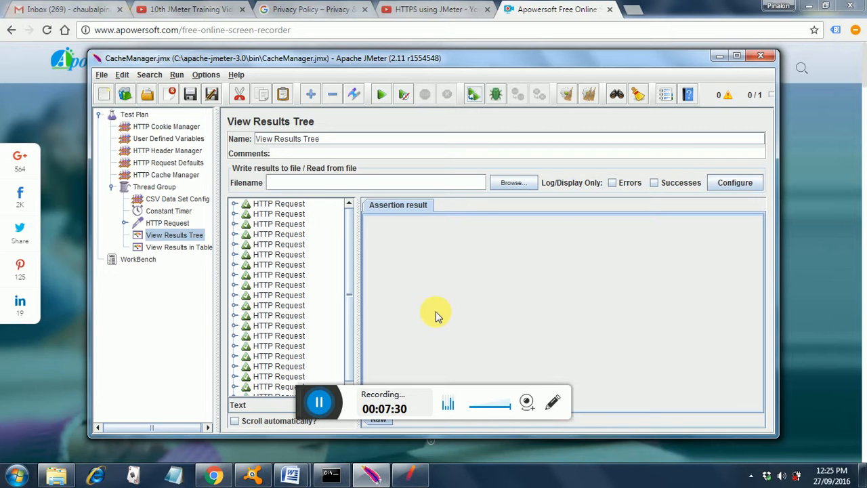
mouse_move(348, 325)
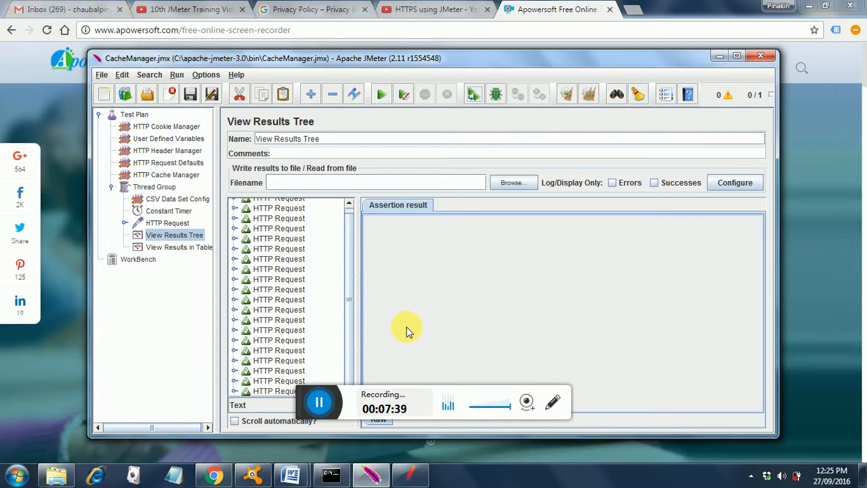
mouse_move(410, 474)
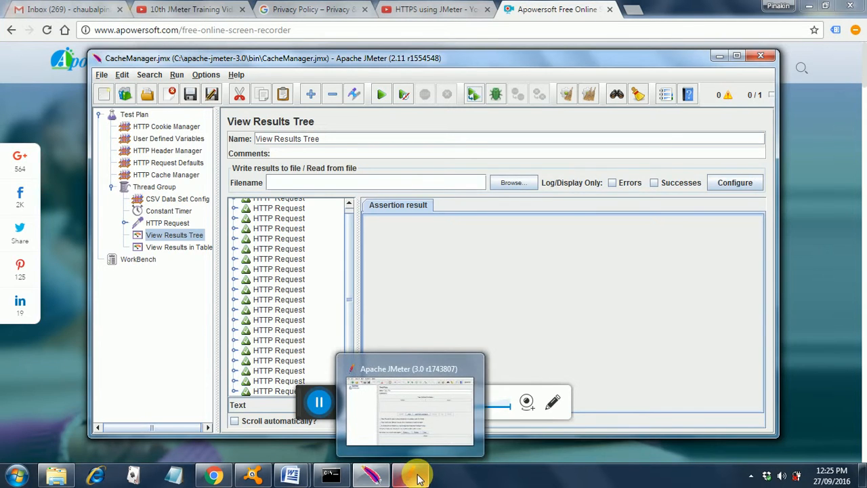
Step: Maximize the JMeter 3.0 window, then return to the JMeter 2.11 window
click(409, 407)
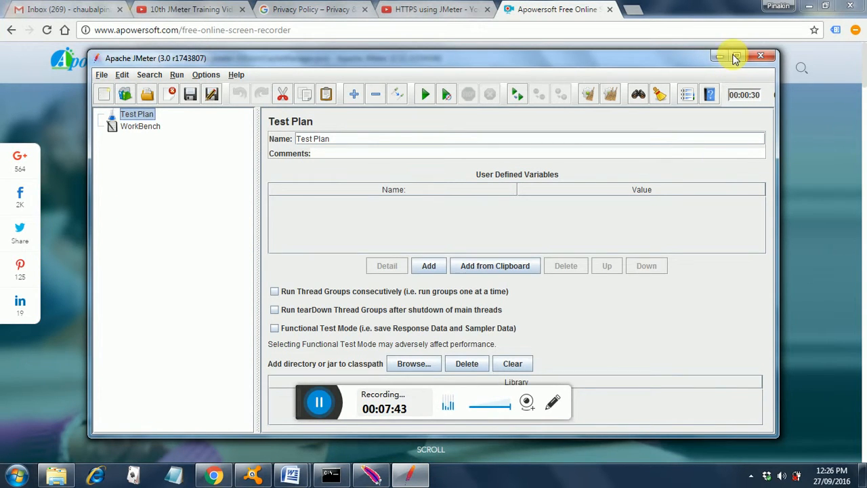
click(734, 56)
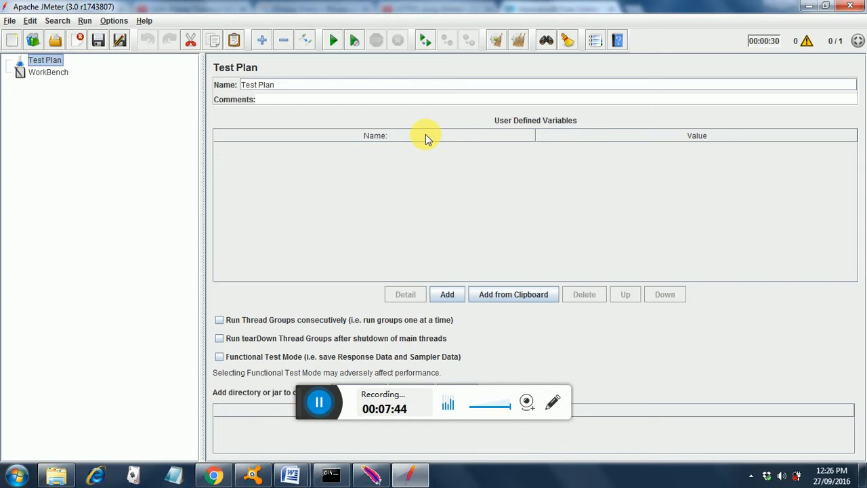
mouse_move(371, 474)
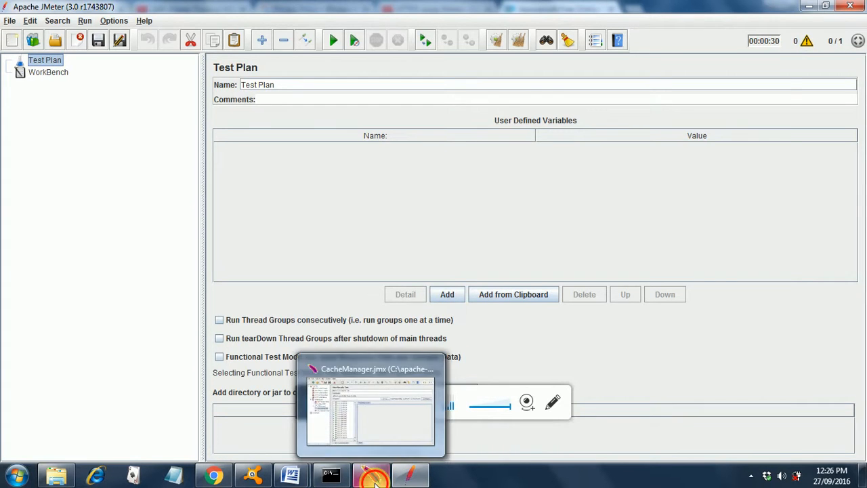
click(369, 406)
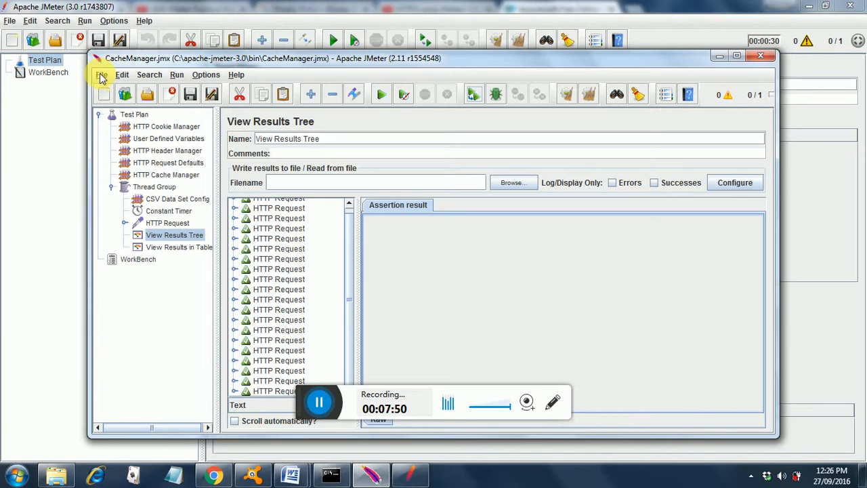
mouse_move(222, 61)
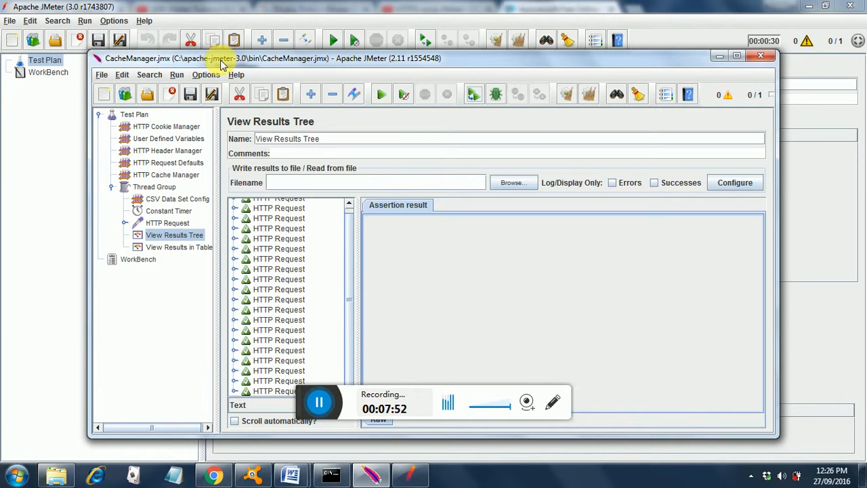
mouse_move(255, 73)
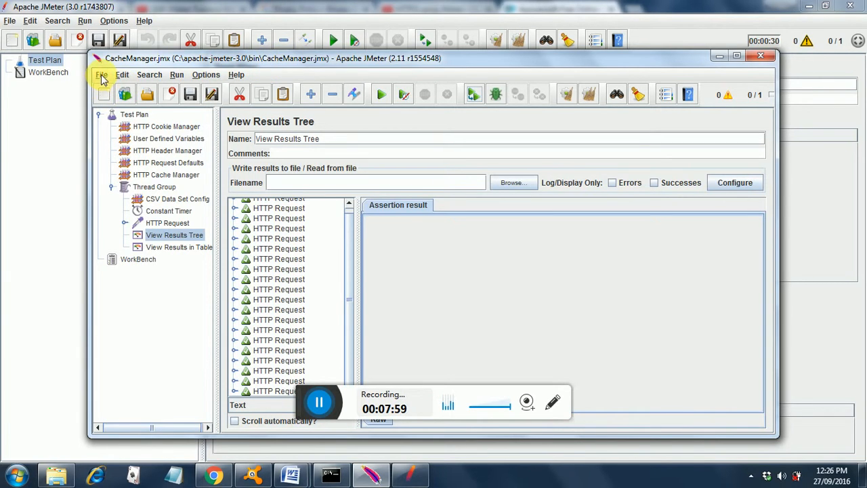
Step: Close CacheManager.jmx in JMeter 2.11, saving it, and close the 2.11 window
click(101, 75)
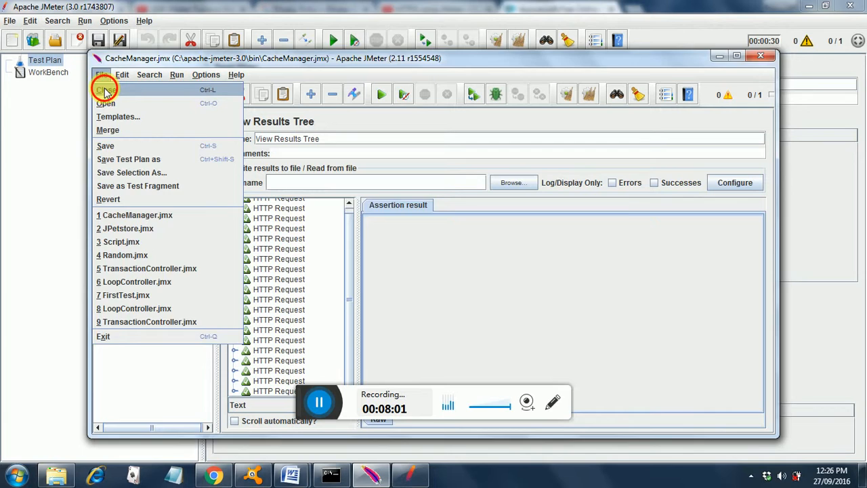
click(105, 89)
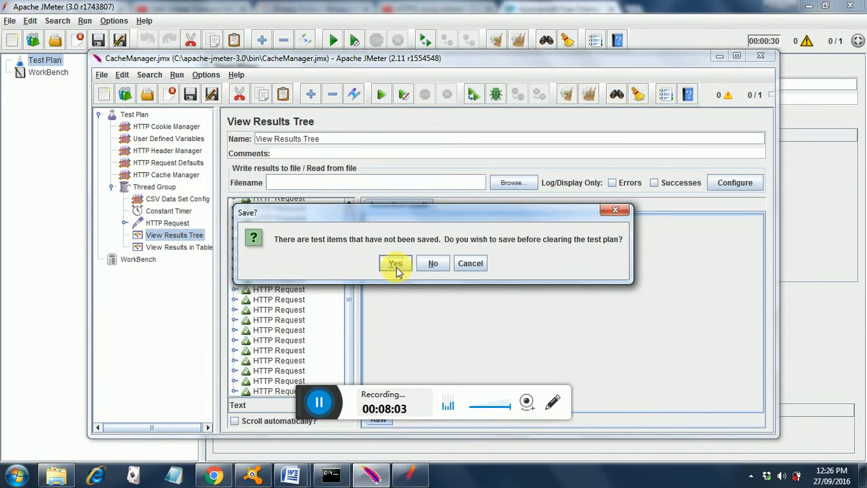
click(394, 263)
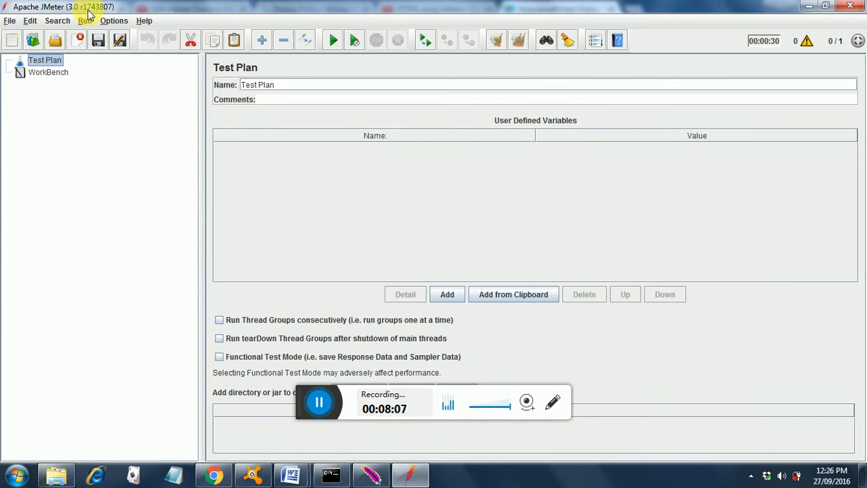
mouse_move(106, 120)
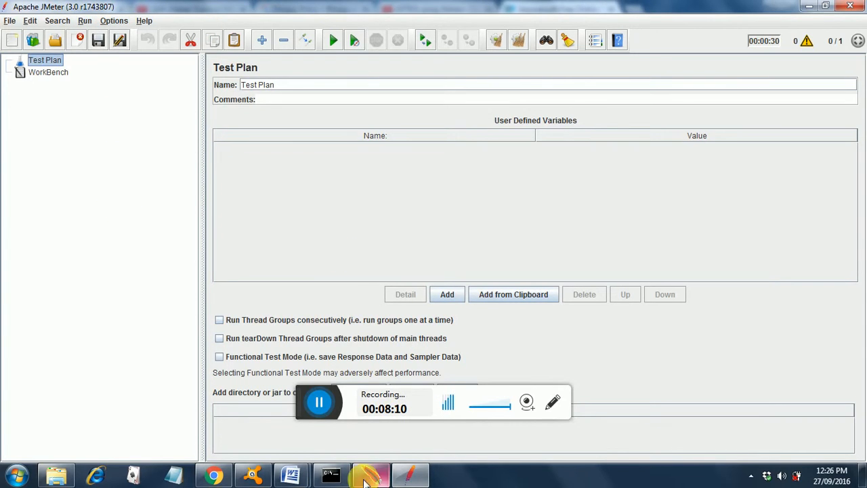
right_click(369, 474)
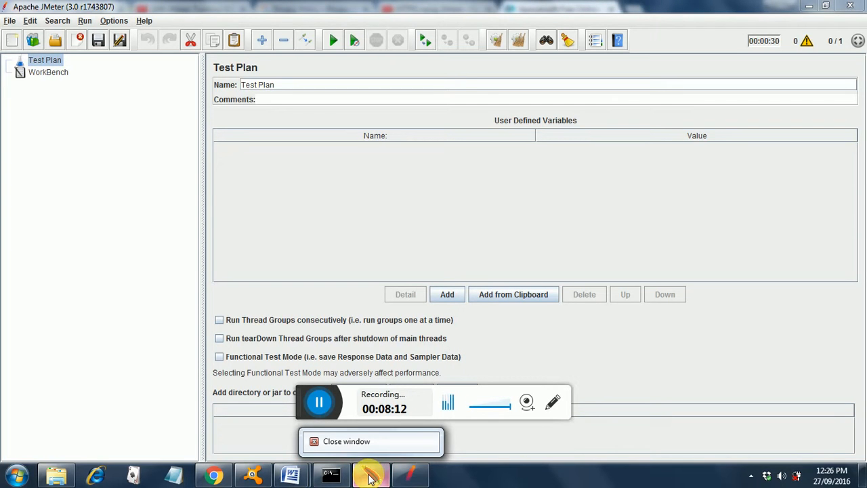
click(346, 441)
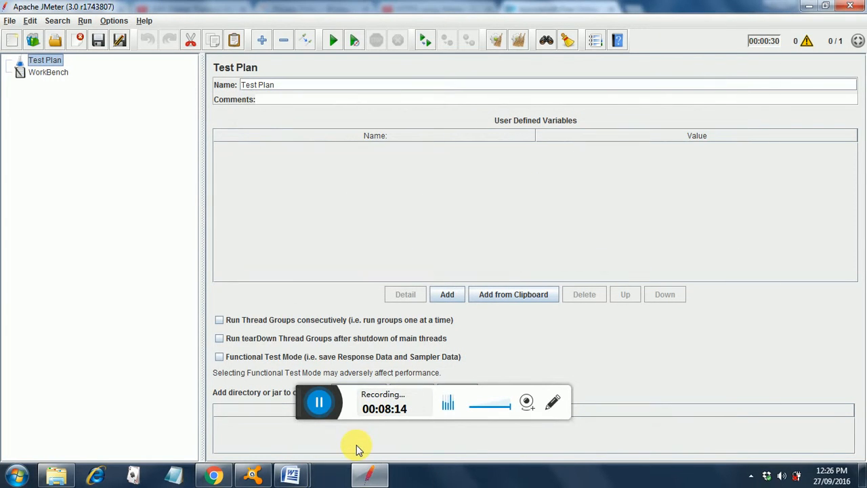
mouse_move(73, 127)
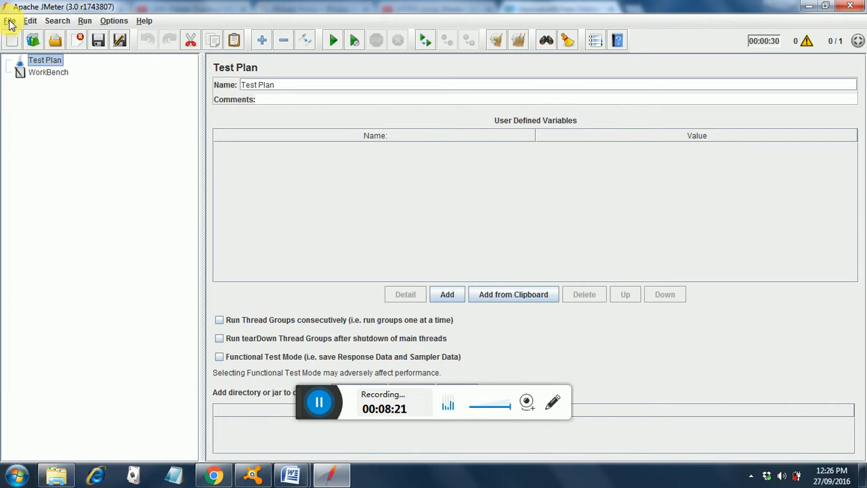
Step: Reopen CacheManager.jmx from recent files in JMeter 3.0 and untick HTTP Cache Manager's Clear cache each iteration
click(10, 20)
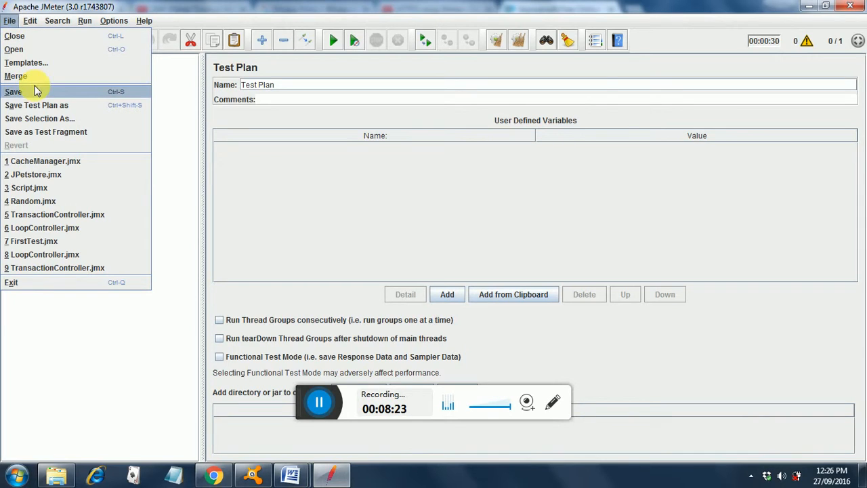
mouse_move(44, 160)
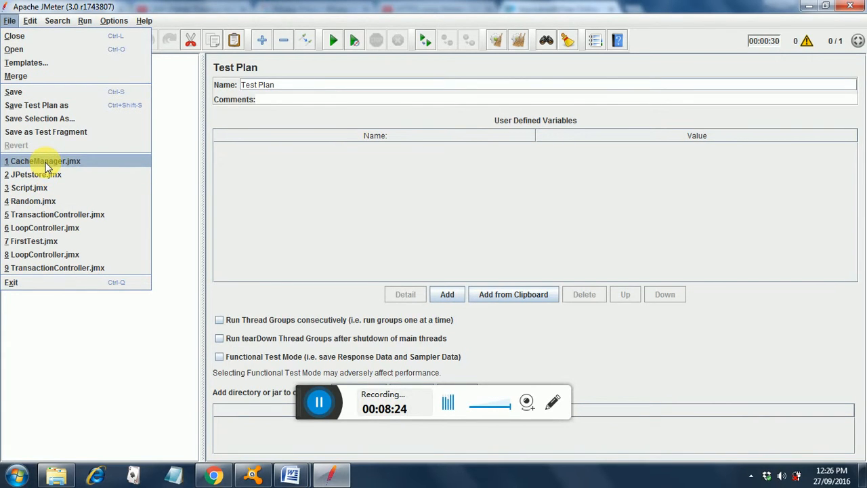
click(42, 161)
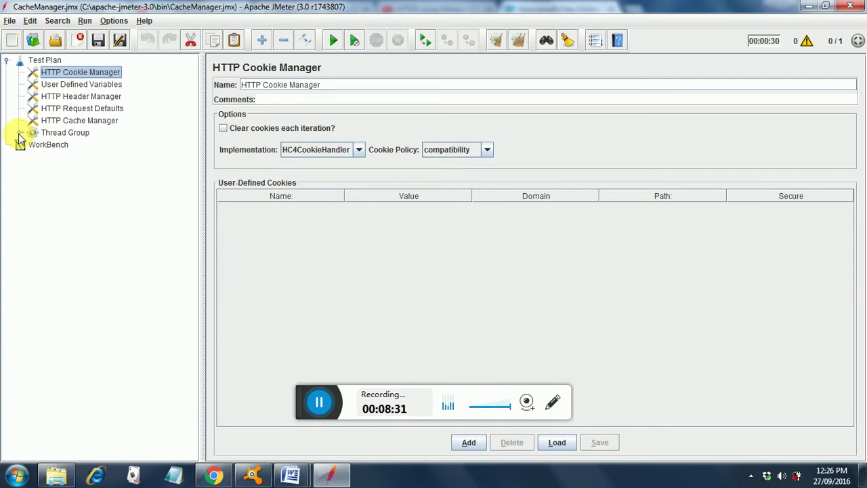
click(32, 132)
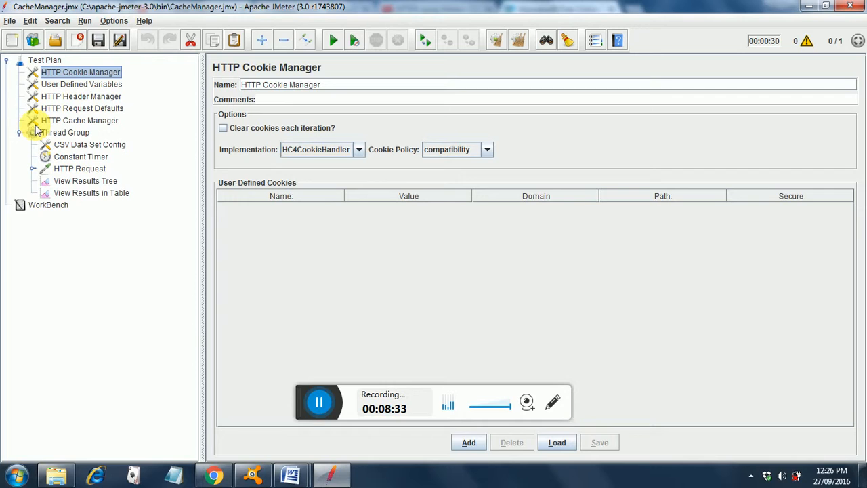
click(79, 120)
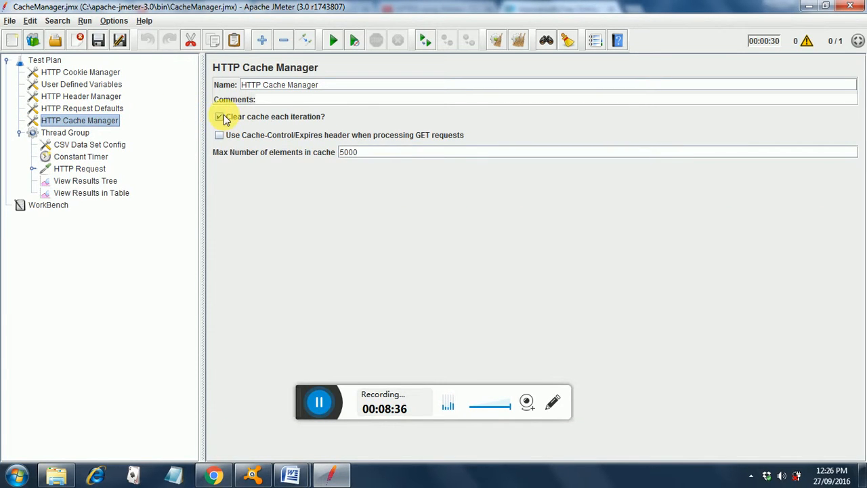
click(219, 116)
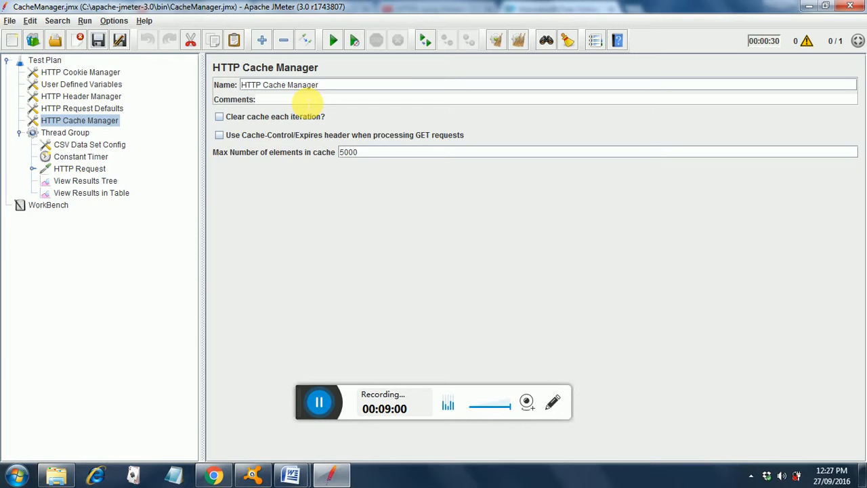
mouse_move(113, 185)
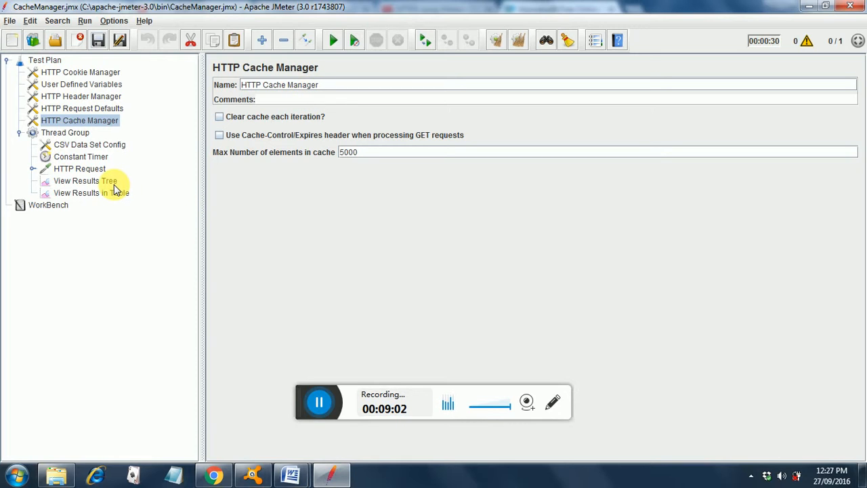
Step: Run the test and inspect an HTTP Request's 301 redirect and 200 OK sub-results
click(77, 181)
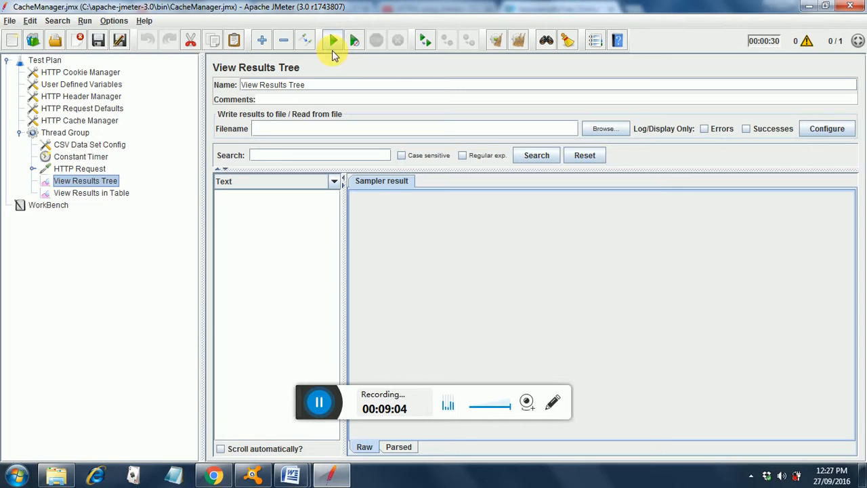
click(332, 40)
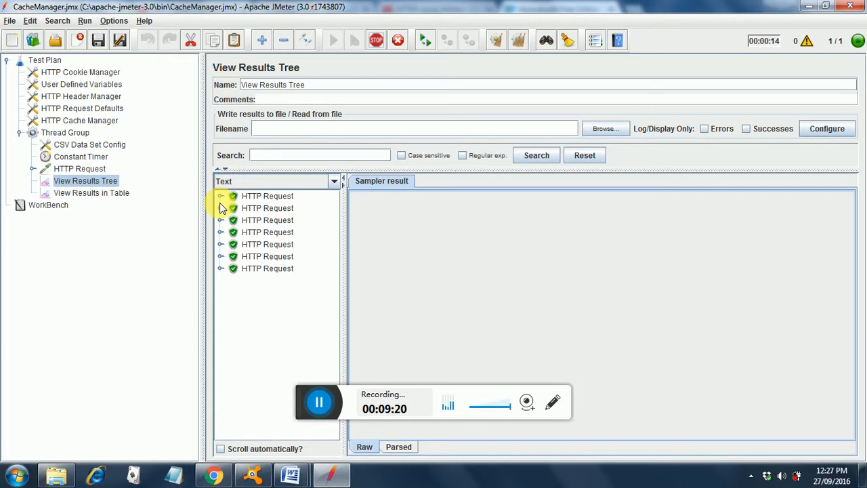
click(221, 208)
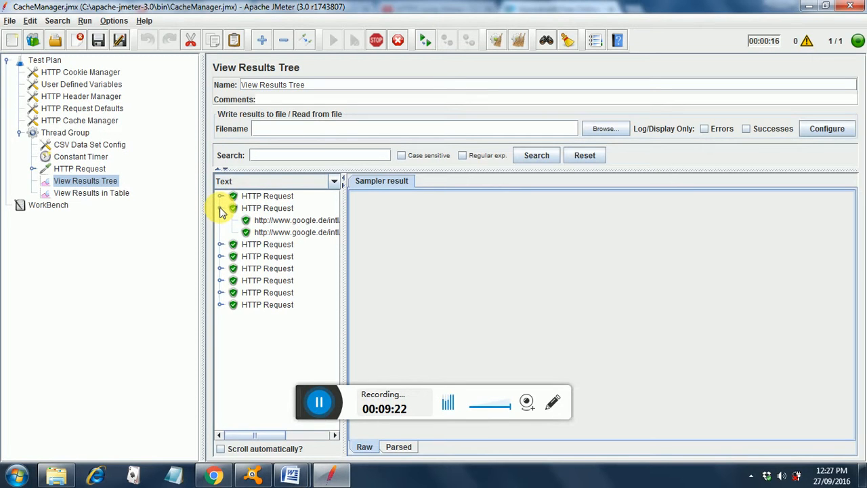
click(296, 219)
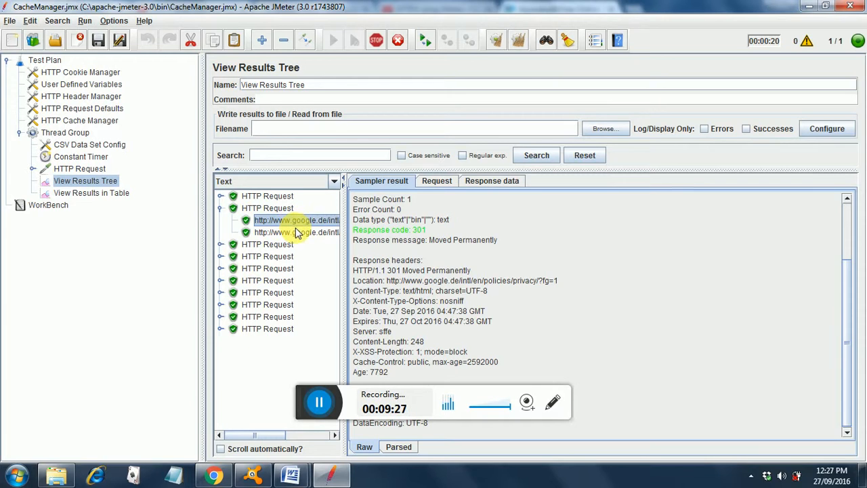
click(296, 232)
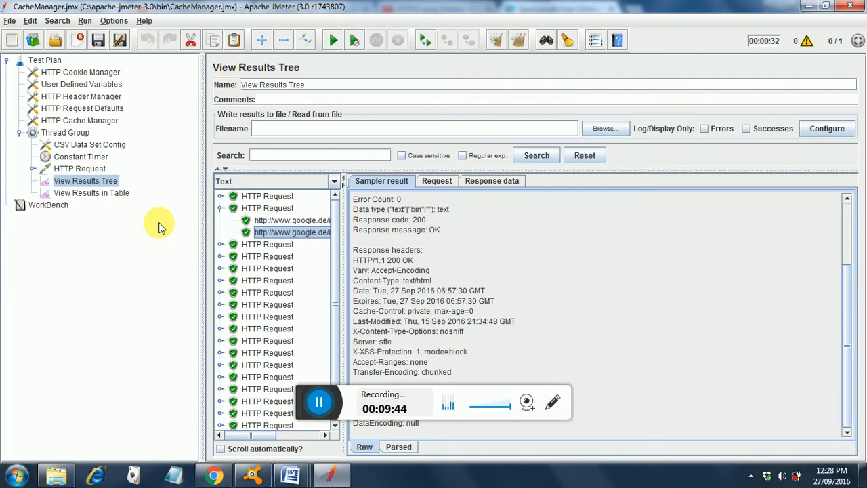
mouse_move(68, 132)
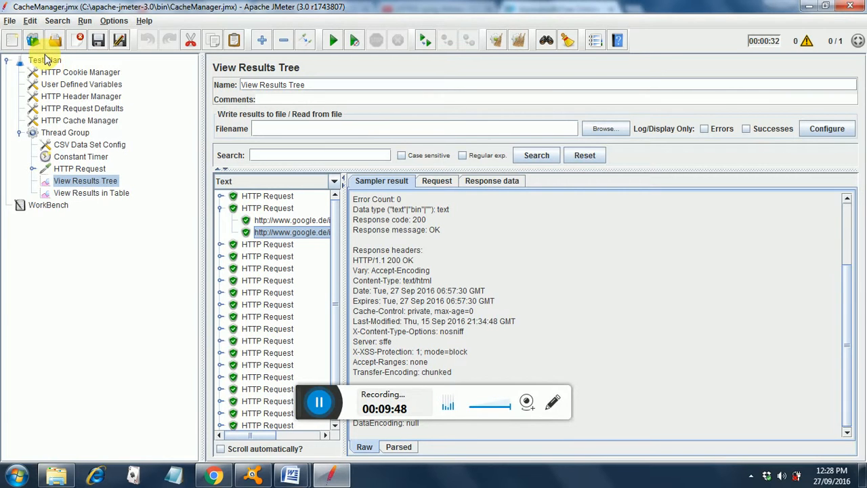
Step: Tick Clear cache each iteration in HTTP Cache Manager, then return to View Results Tree
click(45, 61)
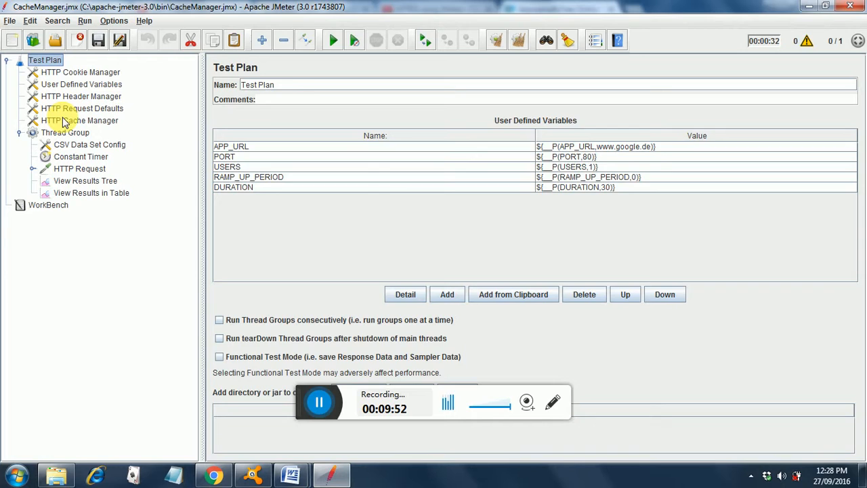
click(79, 120)
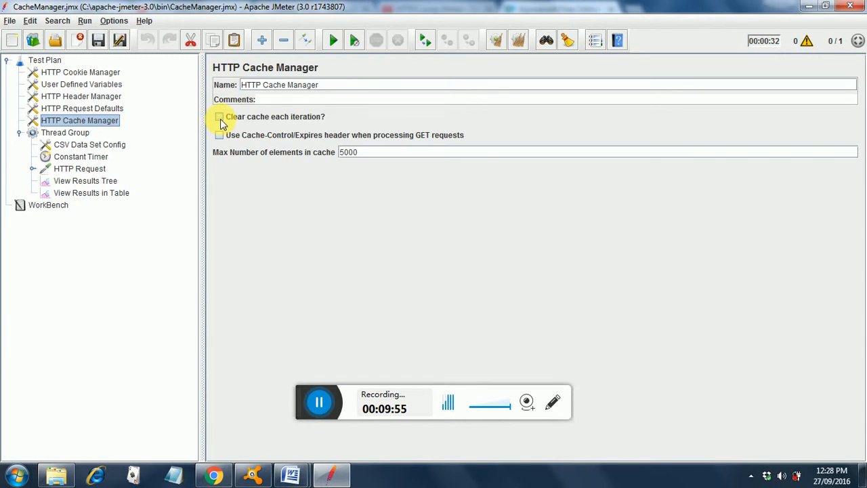
click(219, 116)
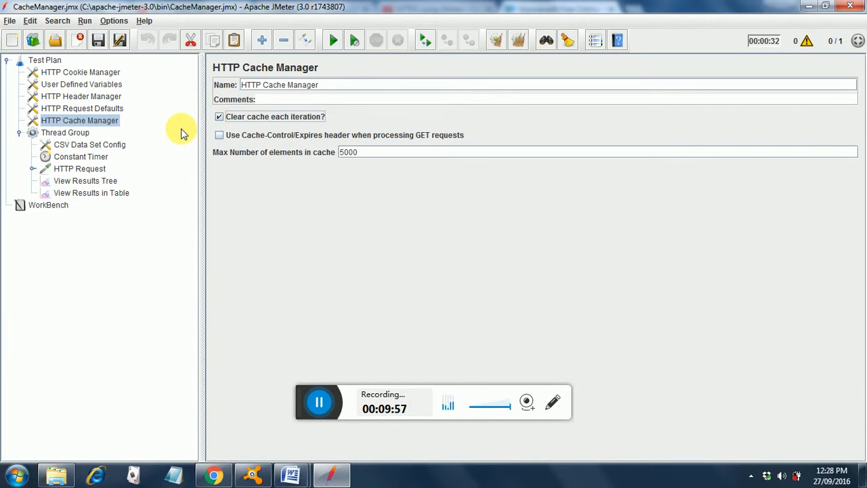
mouse_move(86, 181)
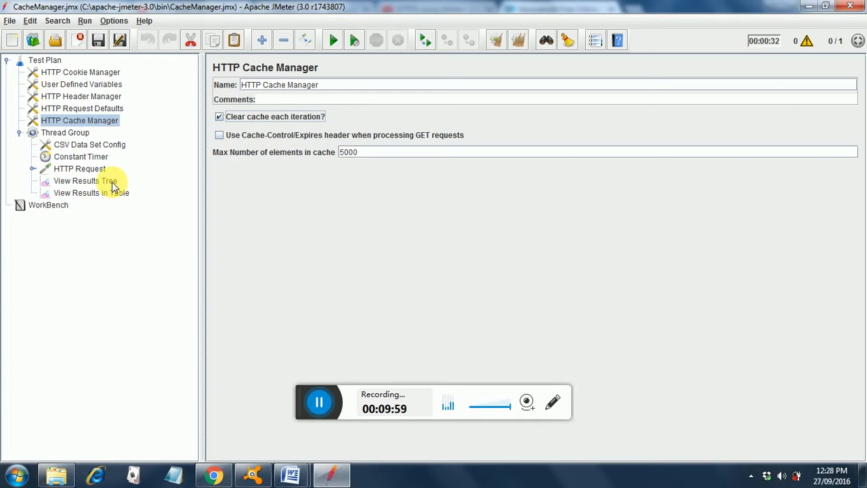
click(85, 180)
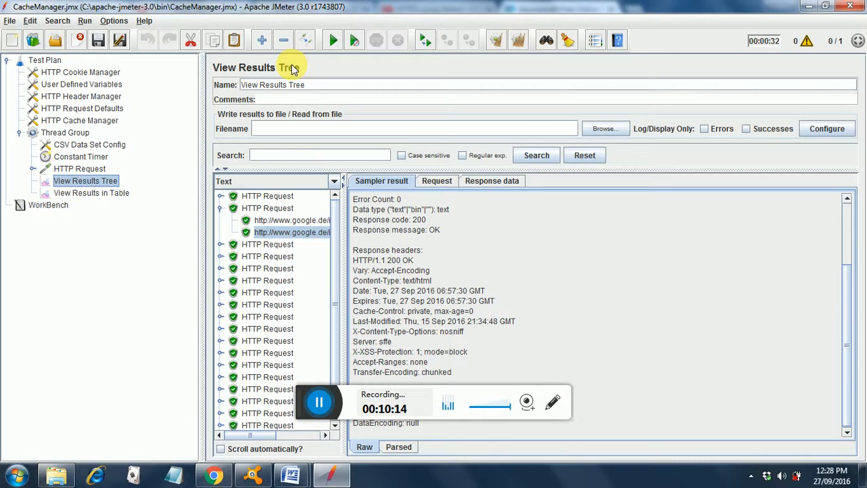
mouse_move(496, 14)
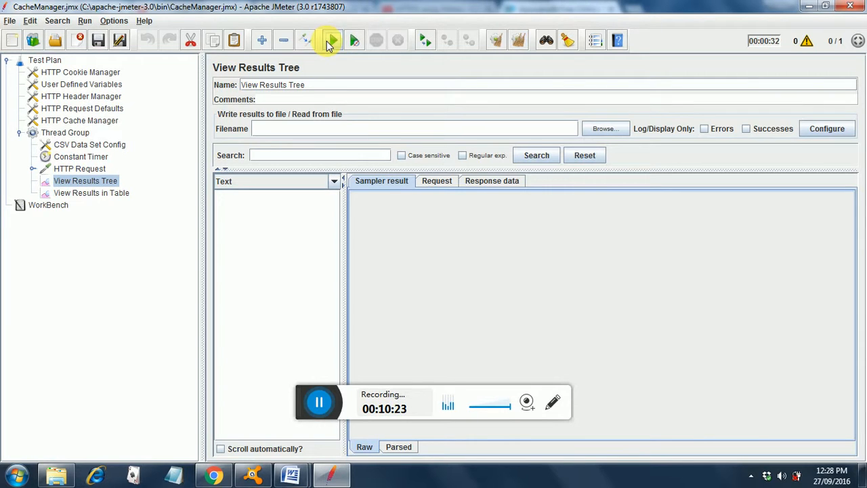
Step: Start a new JMeter 3.0 test run with cache clearing on
click(331, 40)
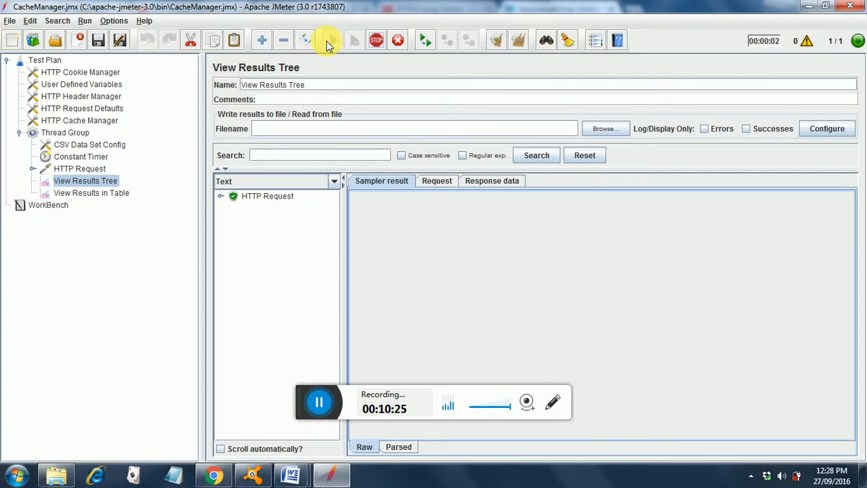